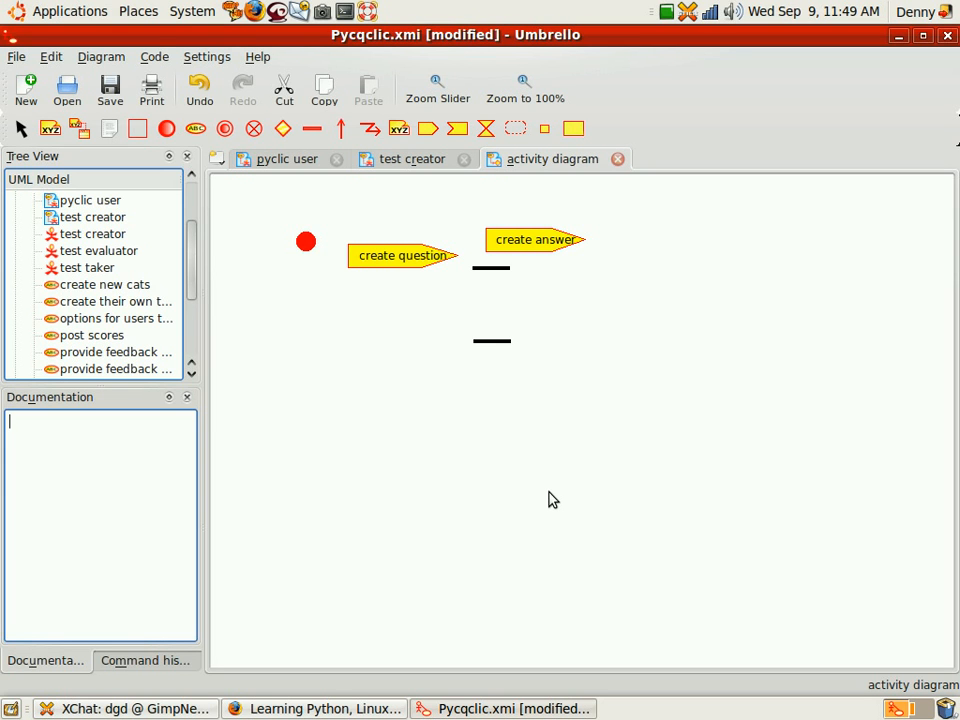
mouse_move(572, 436)
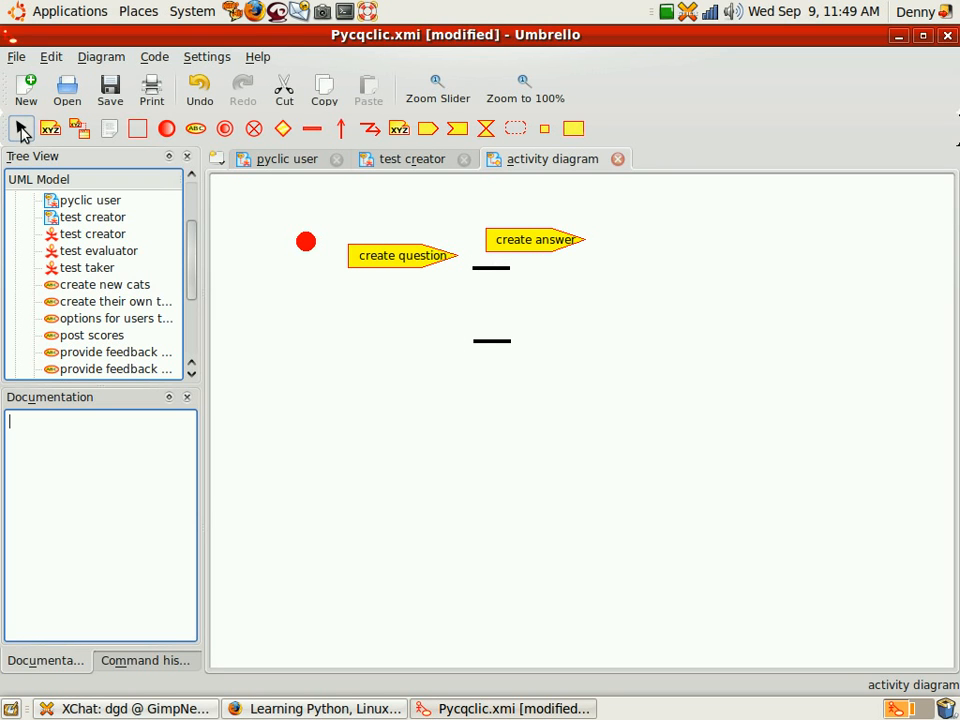
mouse_move(22, 128)
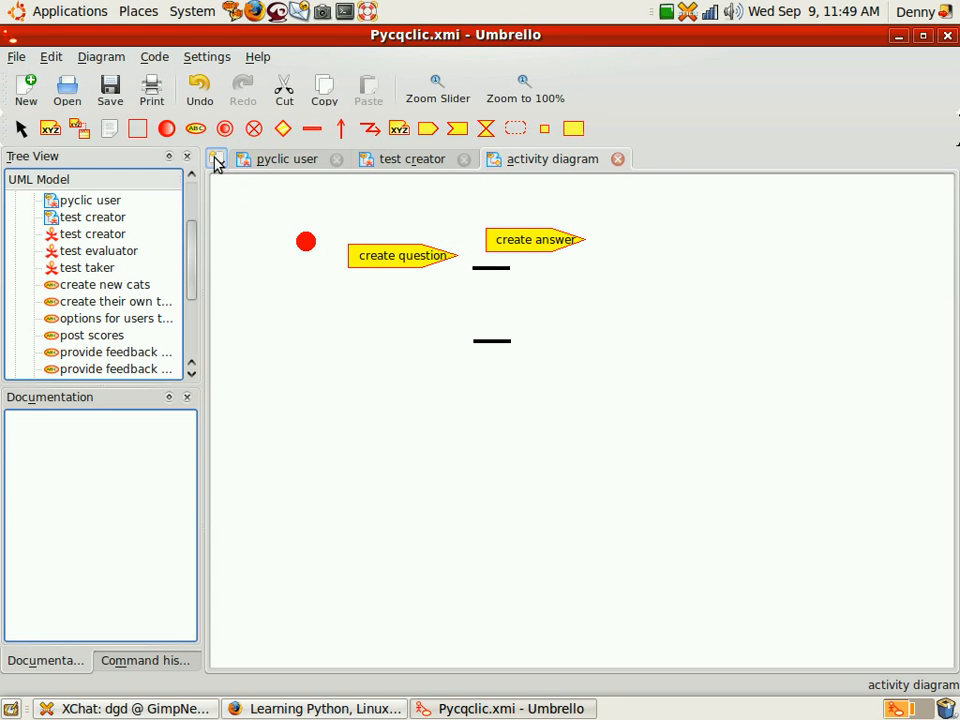
Create a new Use Case Diagram named 'umbrello problems'.
left_click(216, 160)
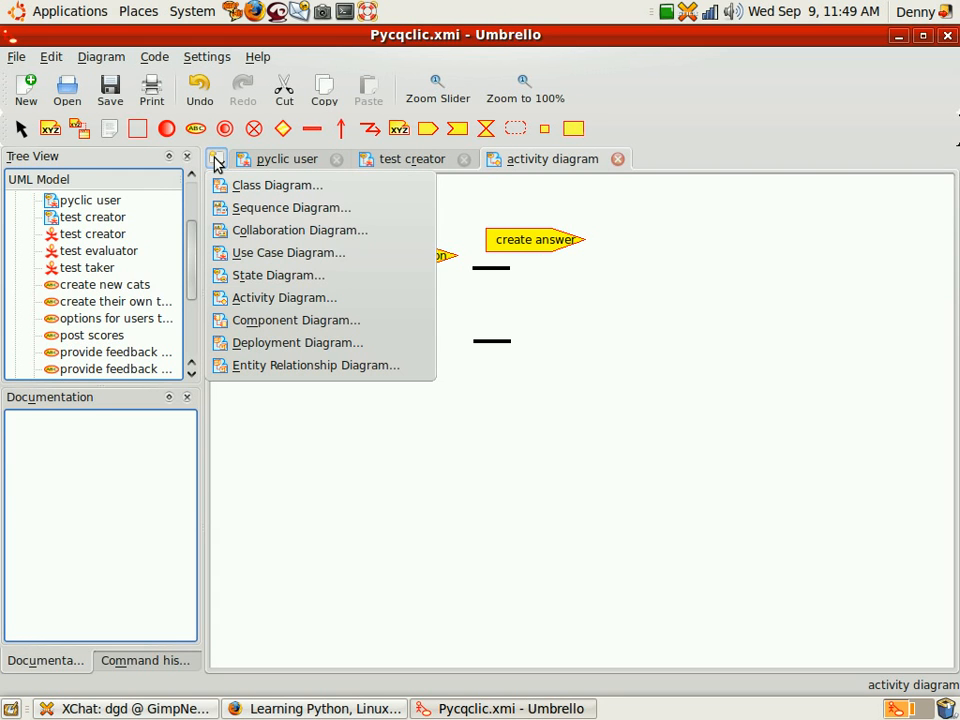
mouse_move(288, 252)
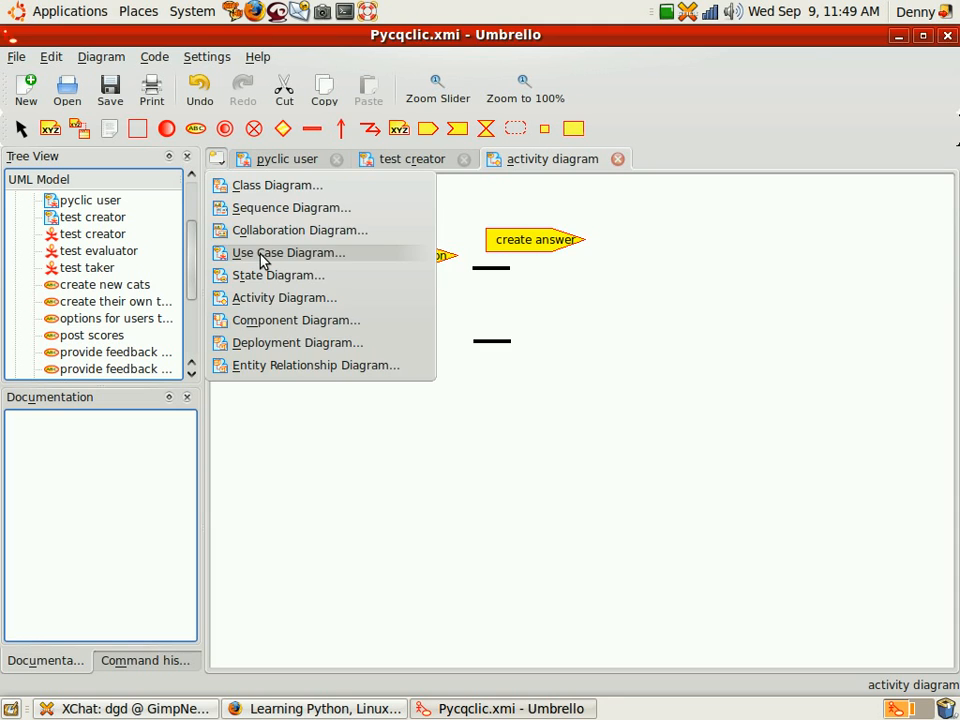
left_click(288, 252)
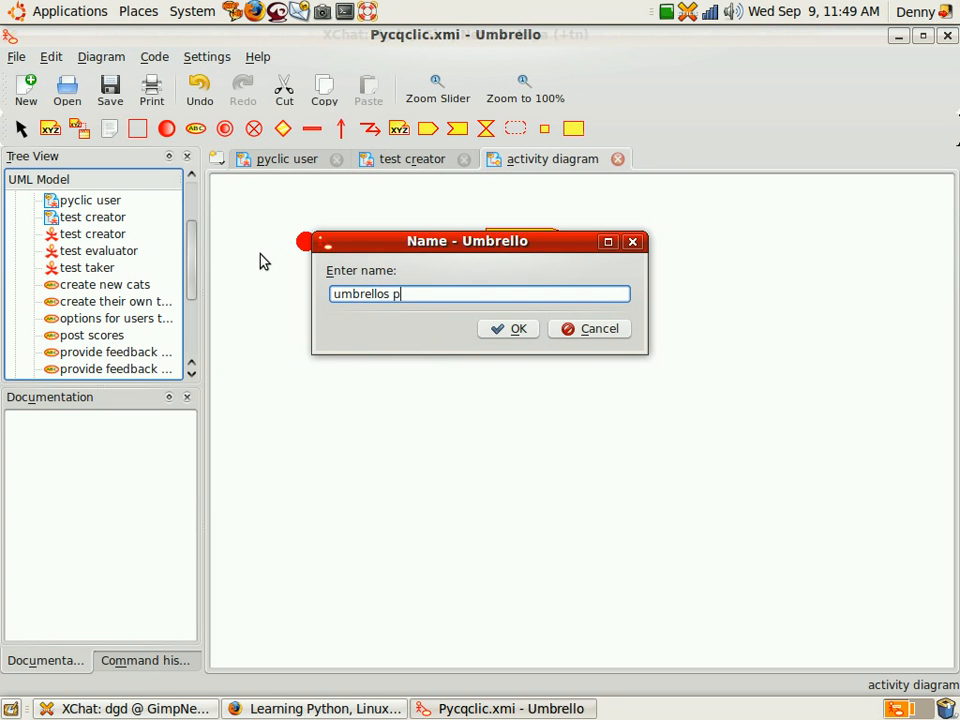
type("umbrello proble")
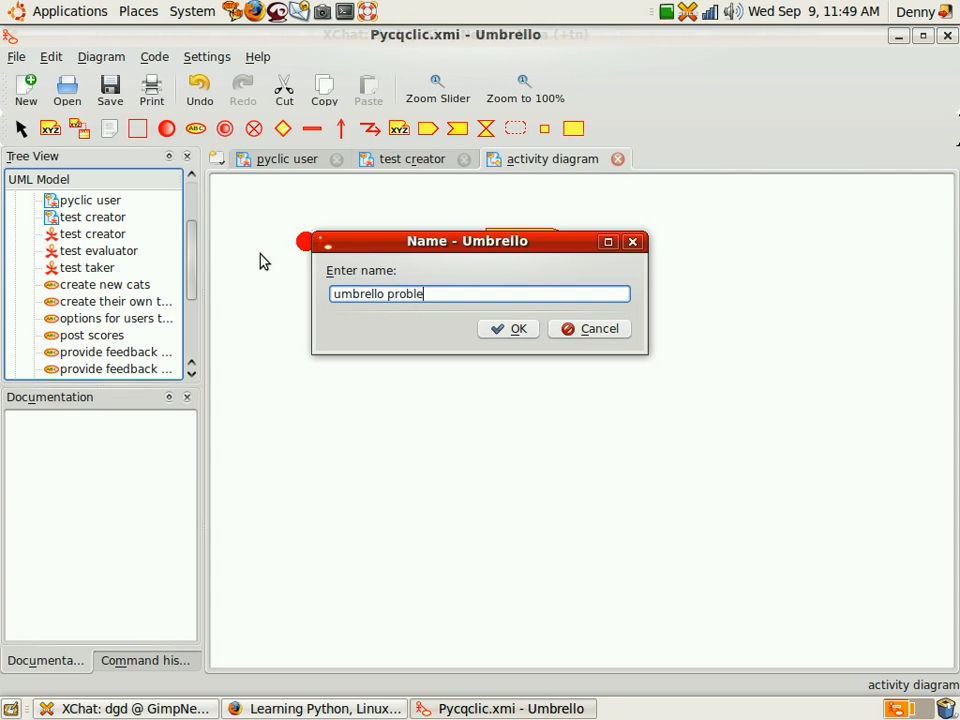
left_click(508, 328)
type("c")
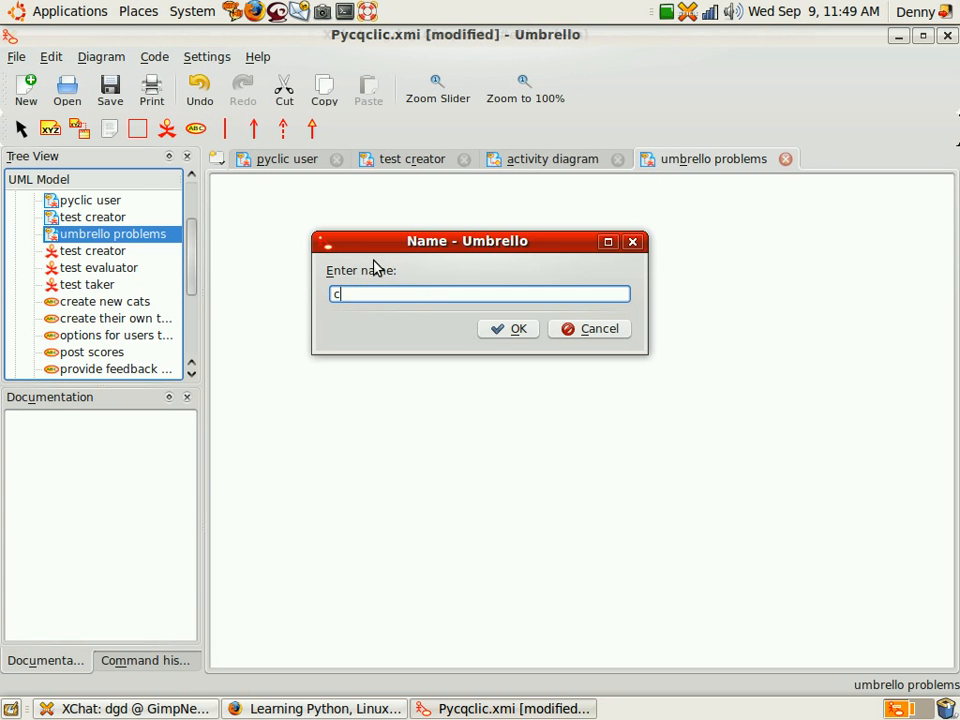
Place a use case and begin naming it 'can't highlight objects'.
type("an't")
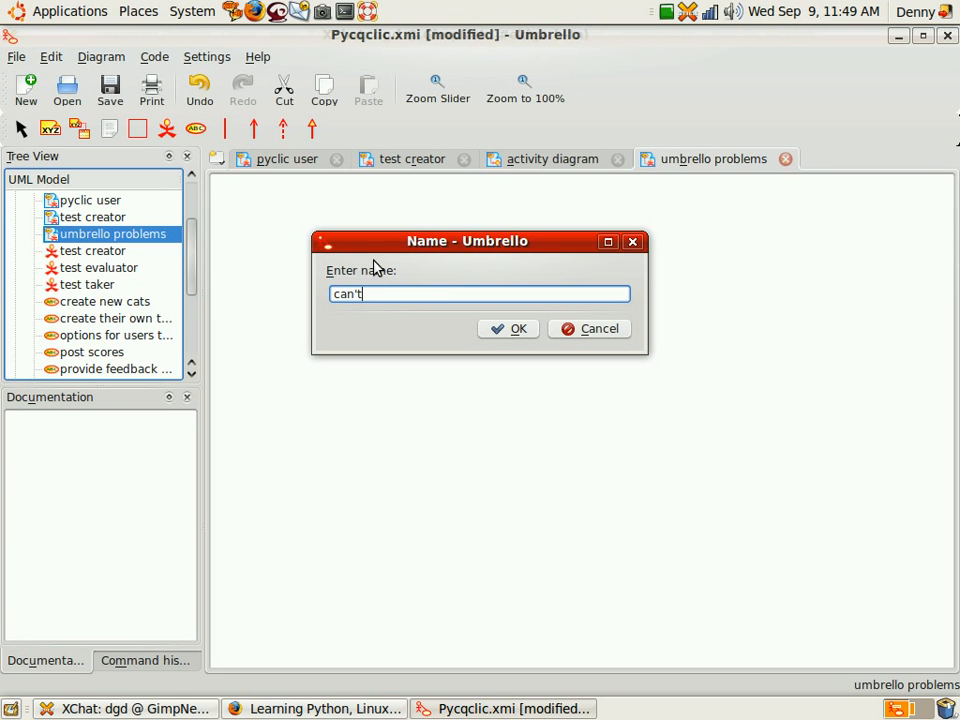
type("highlih")
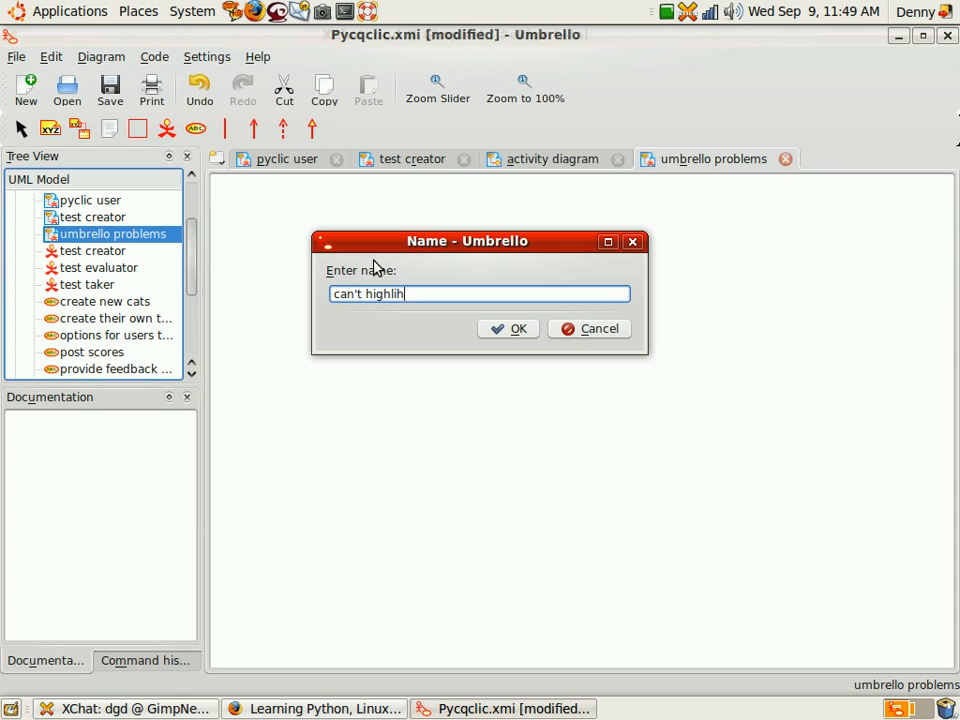
type("ght ojb")
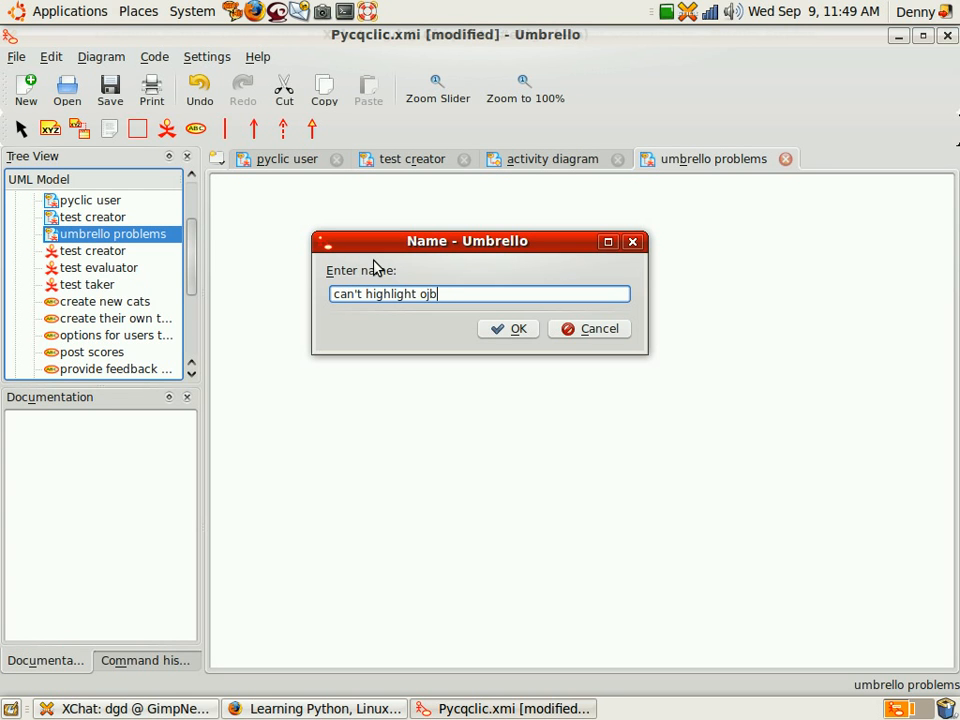
Confirm the 'can't highlight objects' use case and place three small boxes below it.
left_click(508, 328)
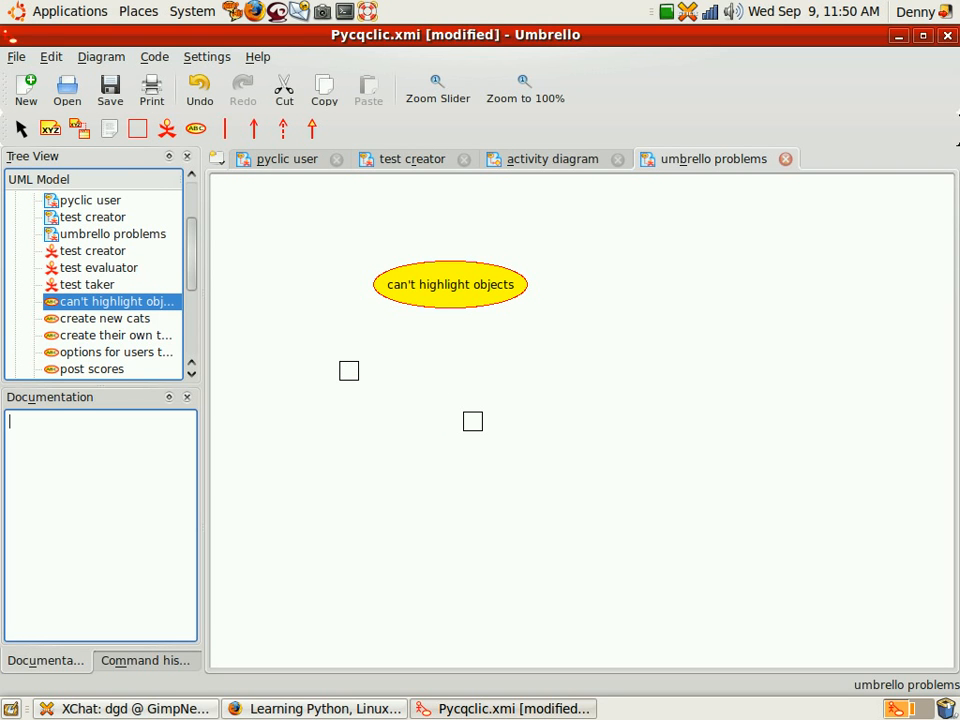
left_click(506, 376)
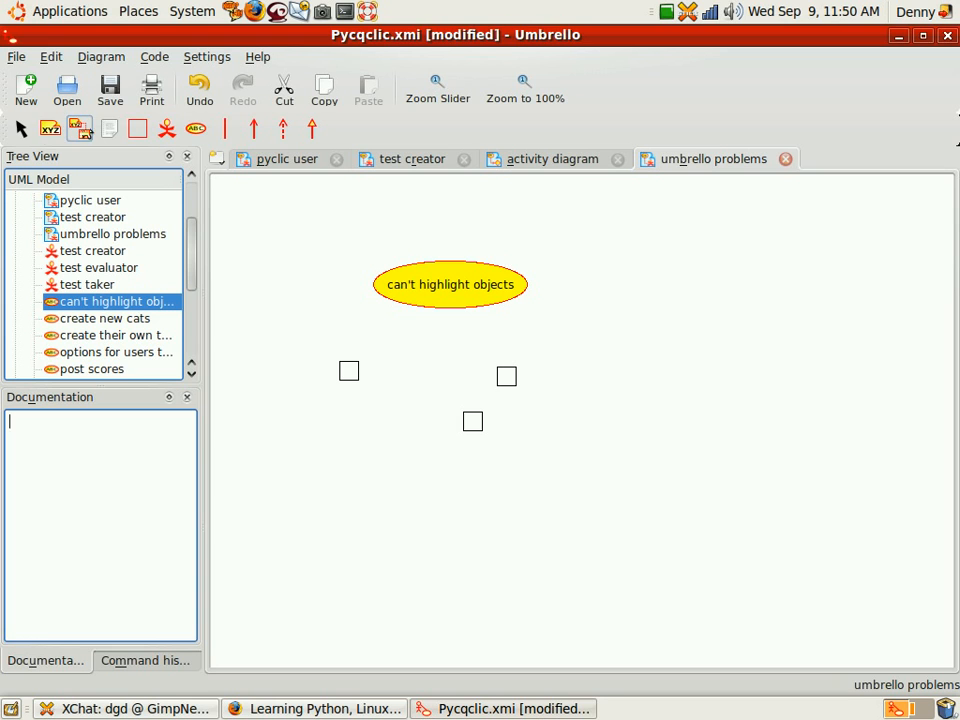
left_click_drag(296, 328, 596, 478)
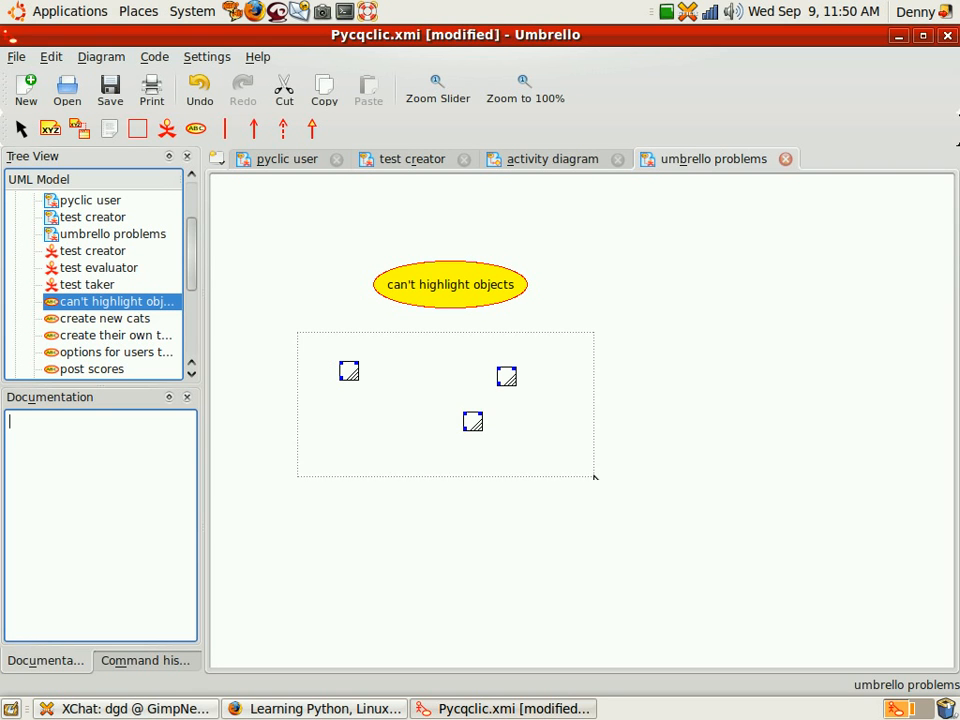
left_click(596, 486)
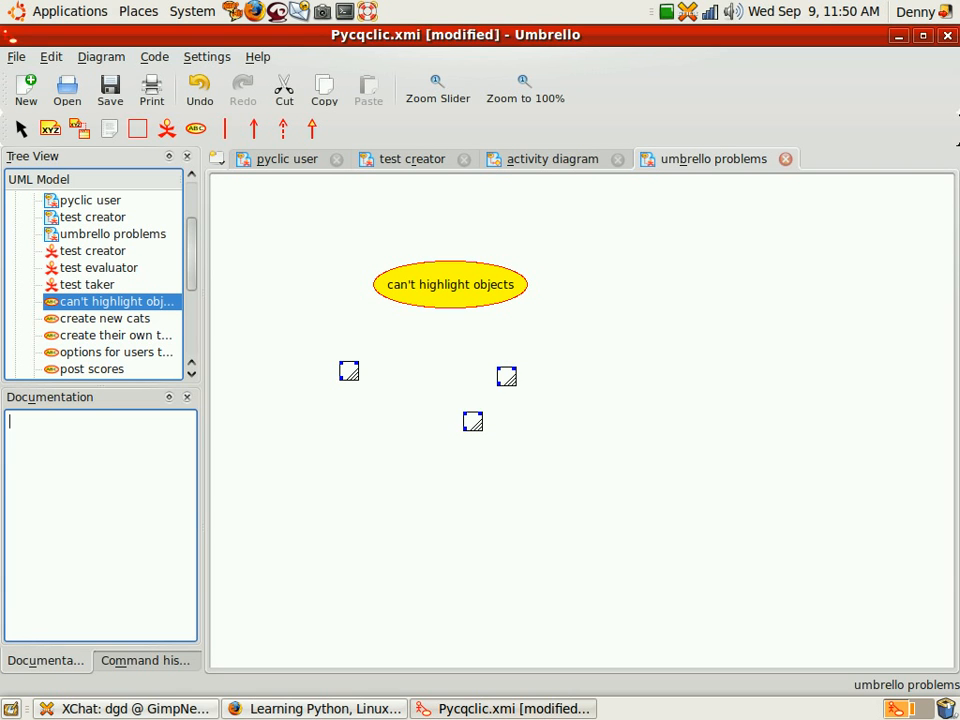
left_click(450, 284)
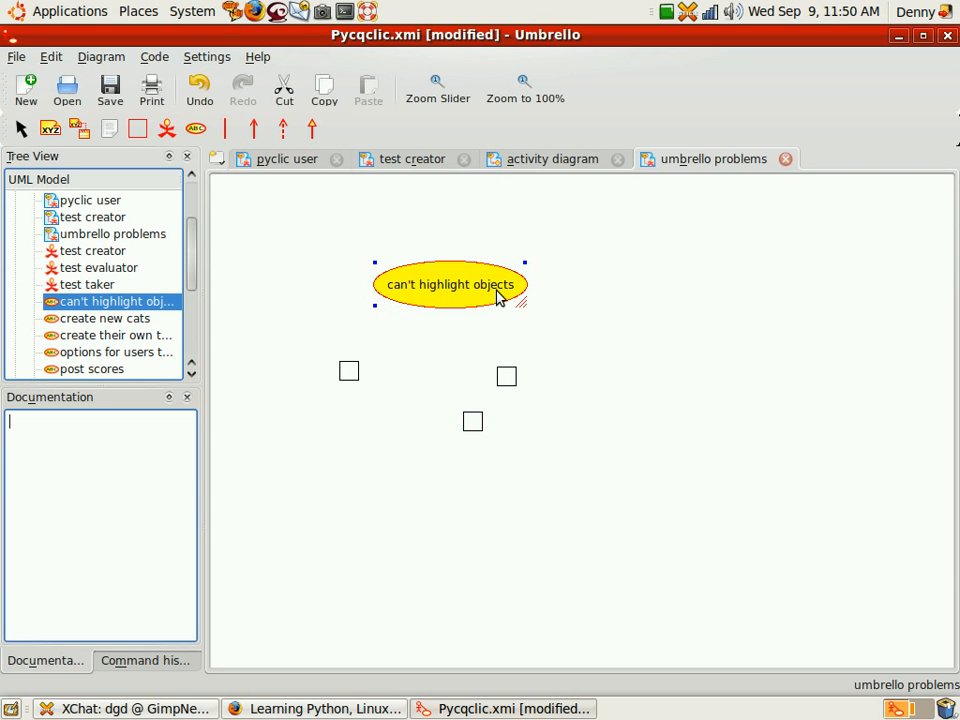
mouse_move(486, 296)
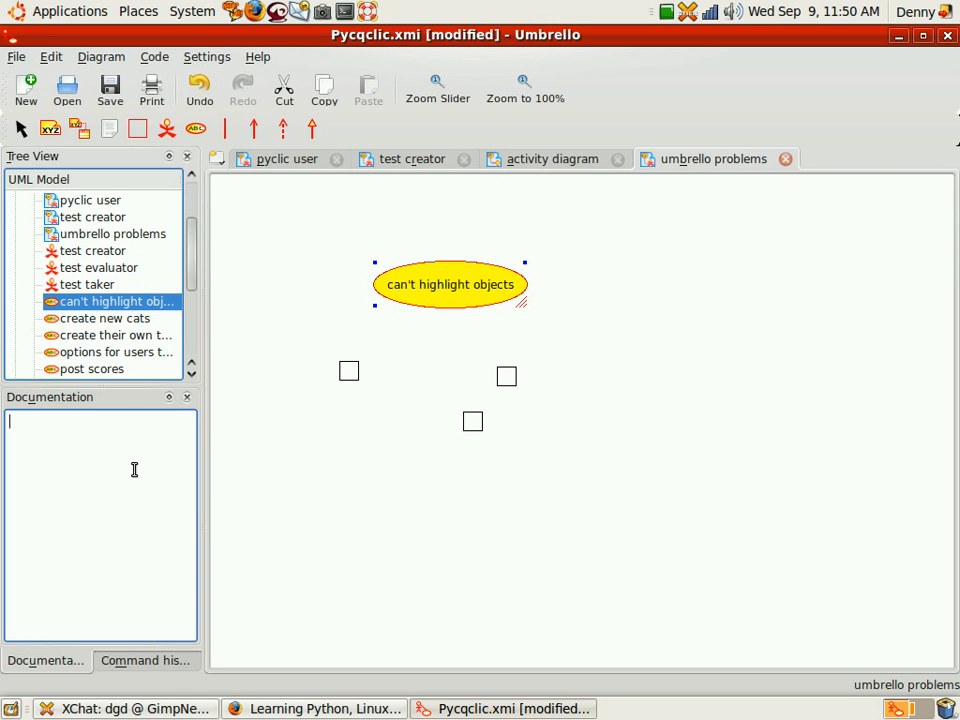
Document the use case: delete key does not work, ctrl+x doesn't work either.
type("can")
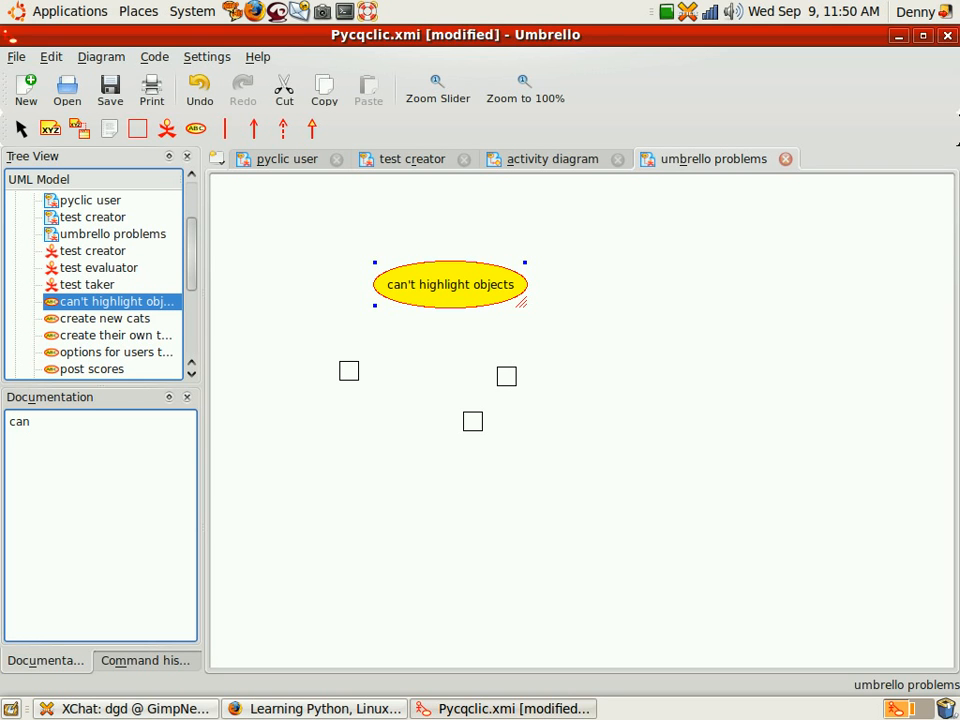
type("'t d")
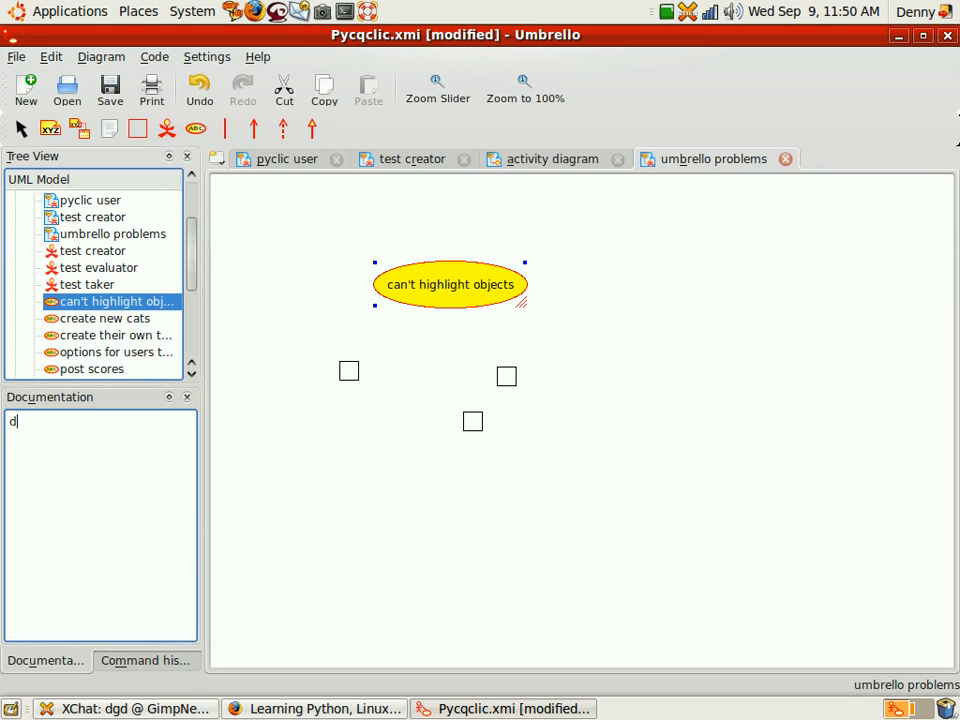
type("elete key does")
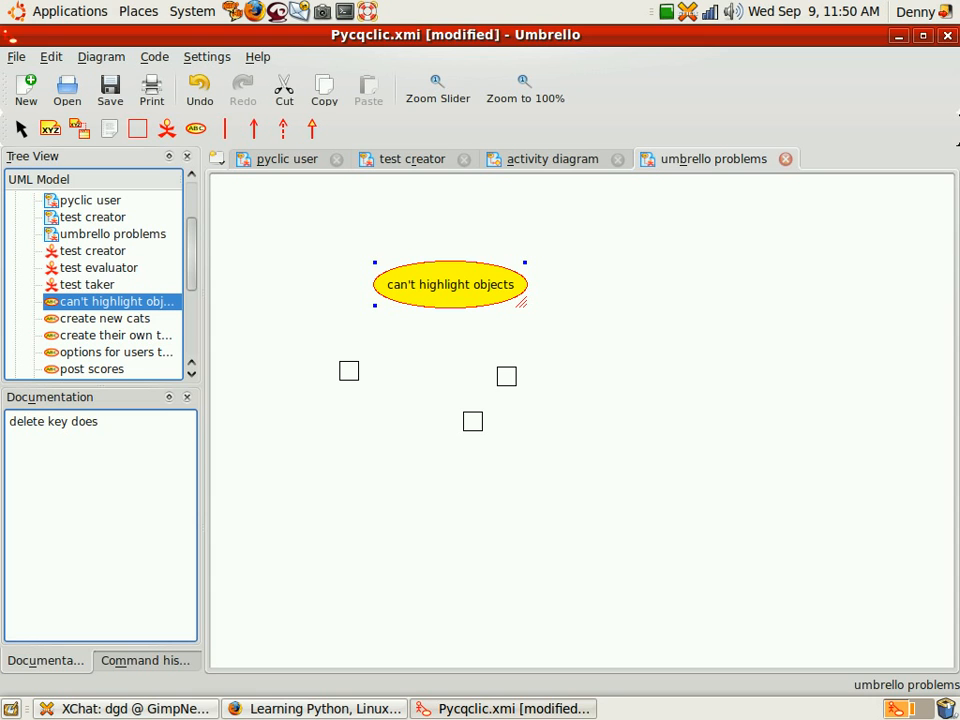
type("not work")
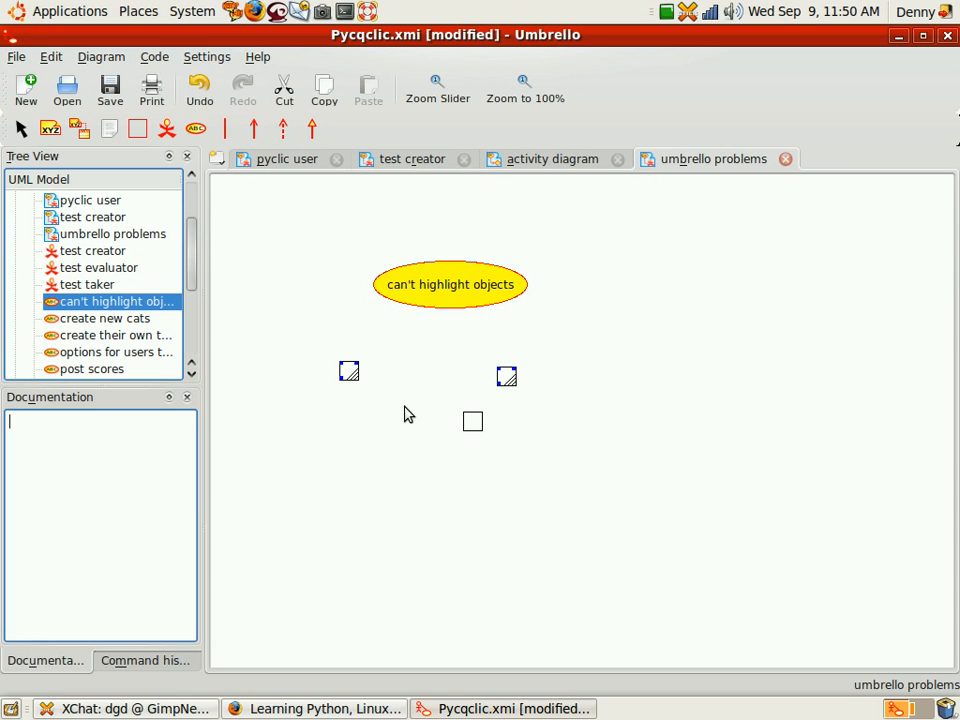
mouse_move(444, 308)
type("ctrl")
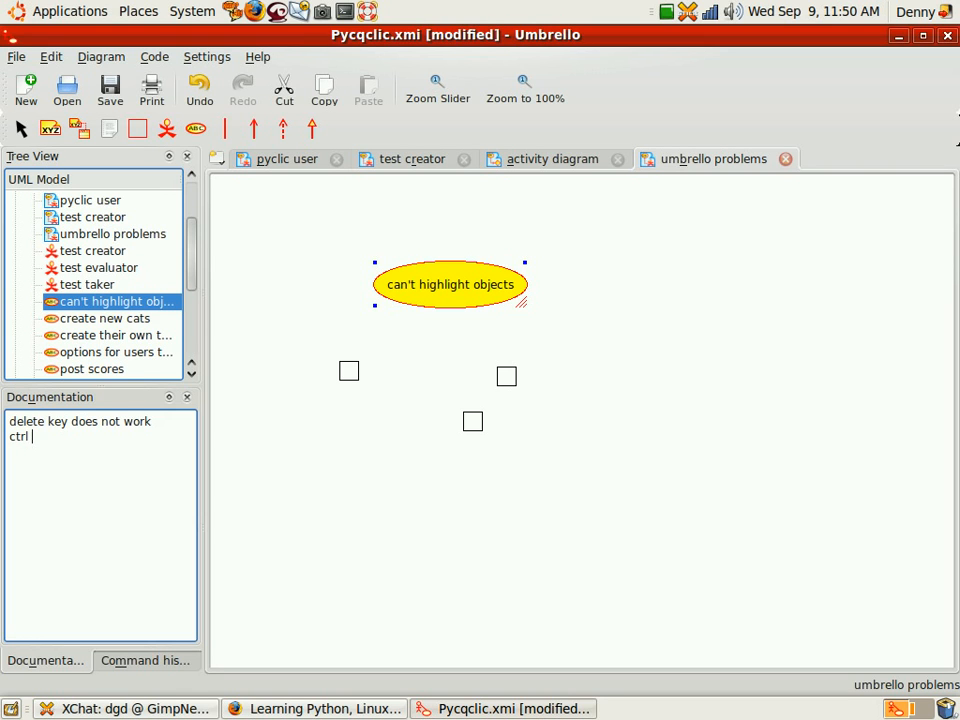
type("+x doesn't")
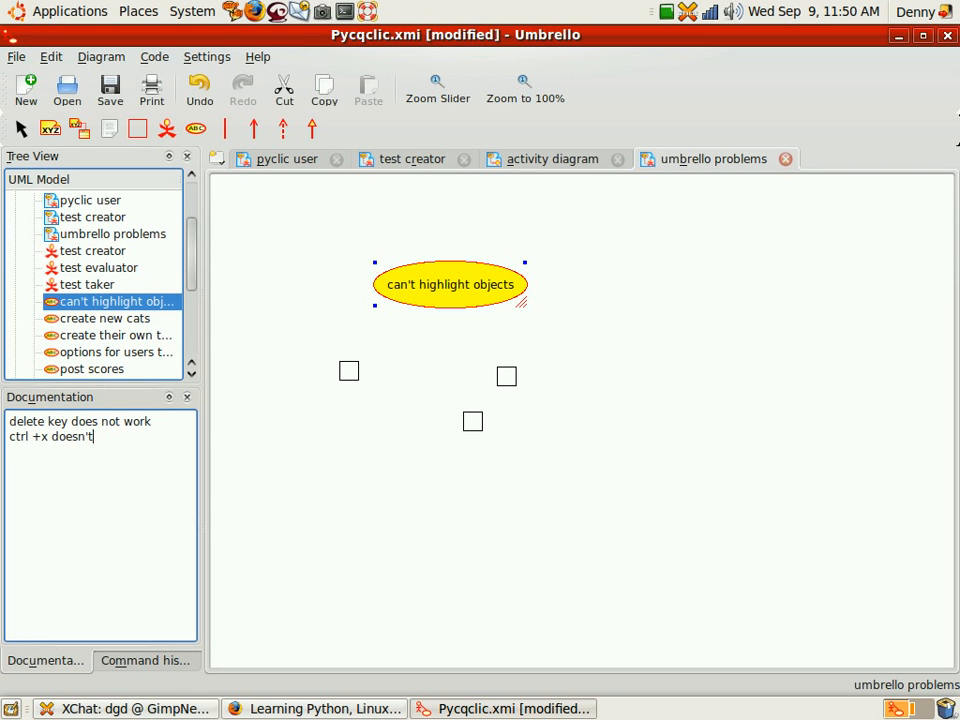
type("work either")
type("no forma")
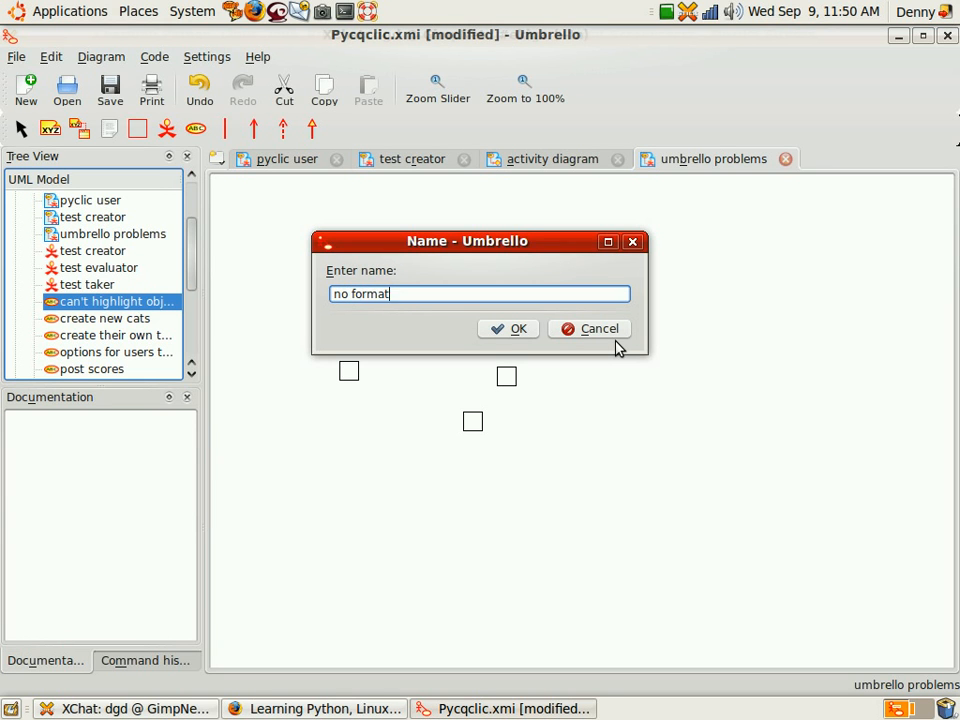
Finish naming the 'no formatting in documentation' use case and add it to the diagram.
type("ting")
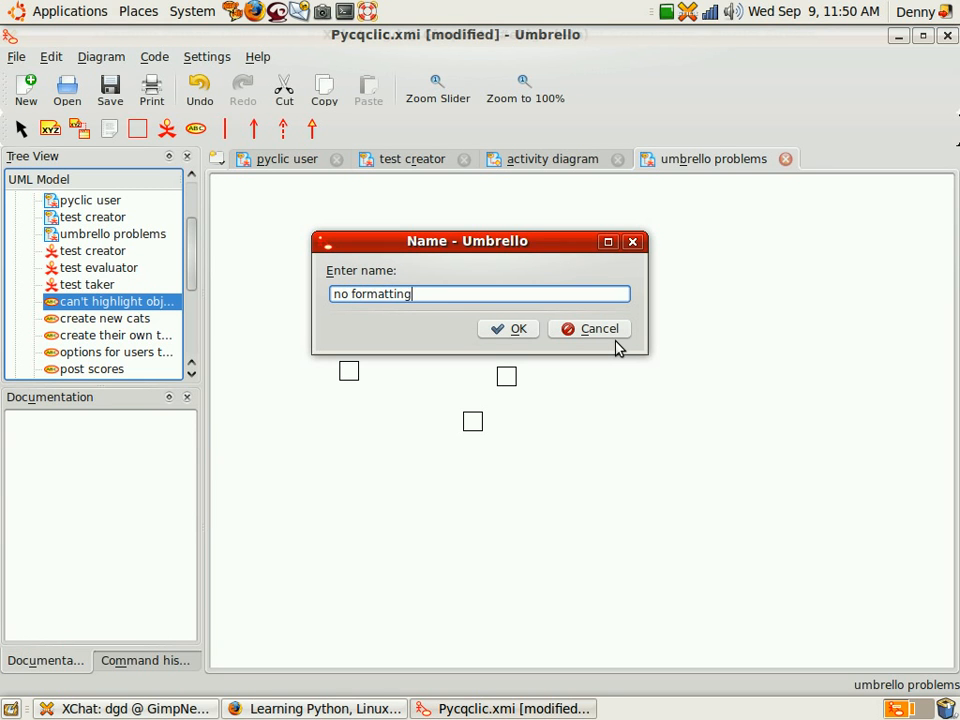
type("in docue")
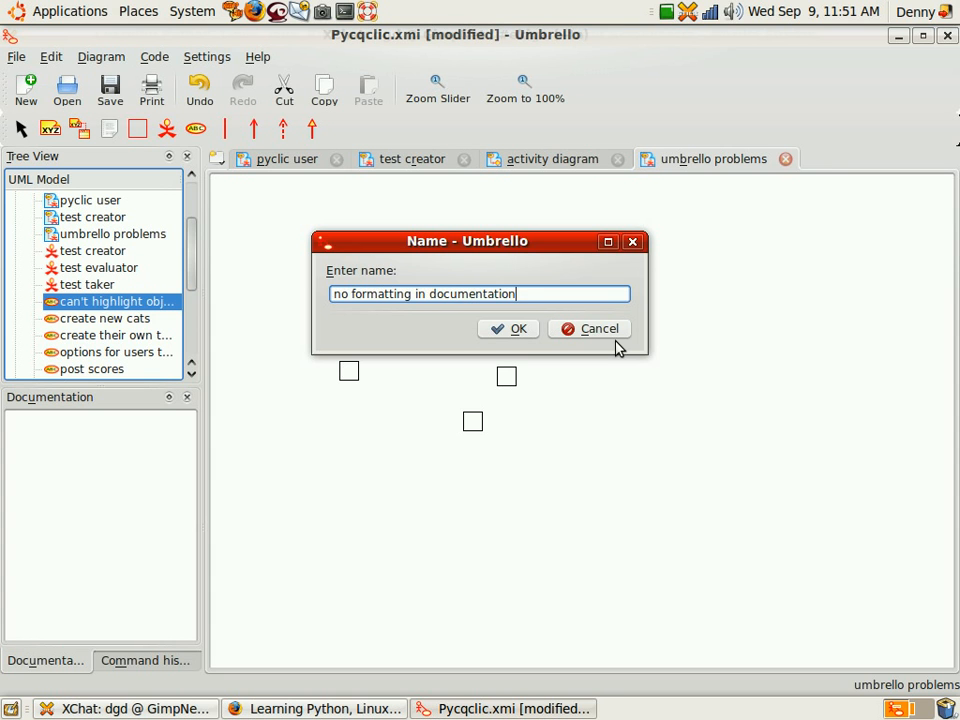
left_click(508, 328)
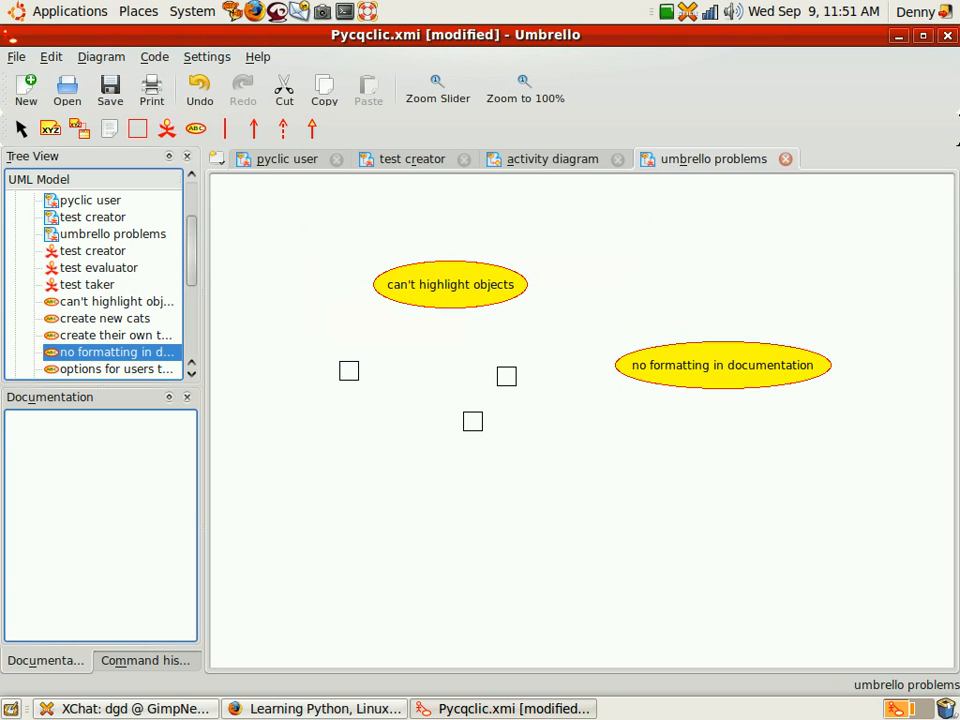
mouse_move(140, 452)
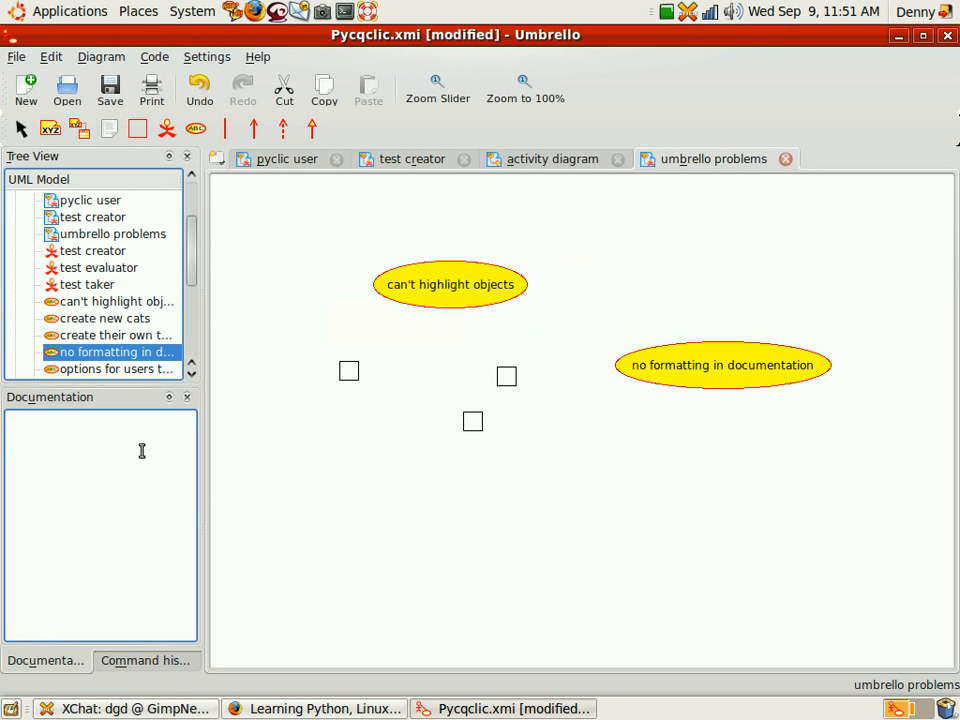
Document the no formatting use case with 'no bullets etc' and 'version', then place another use case.
type("no bullet")
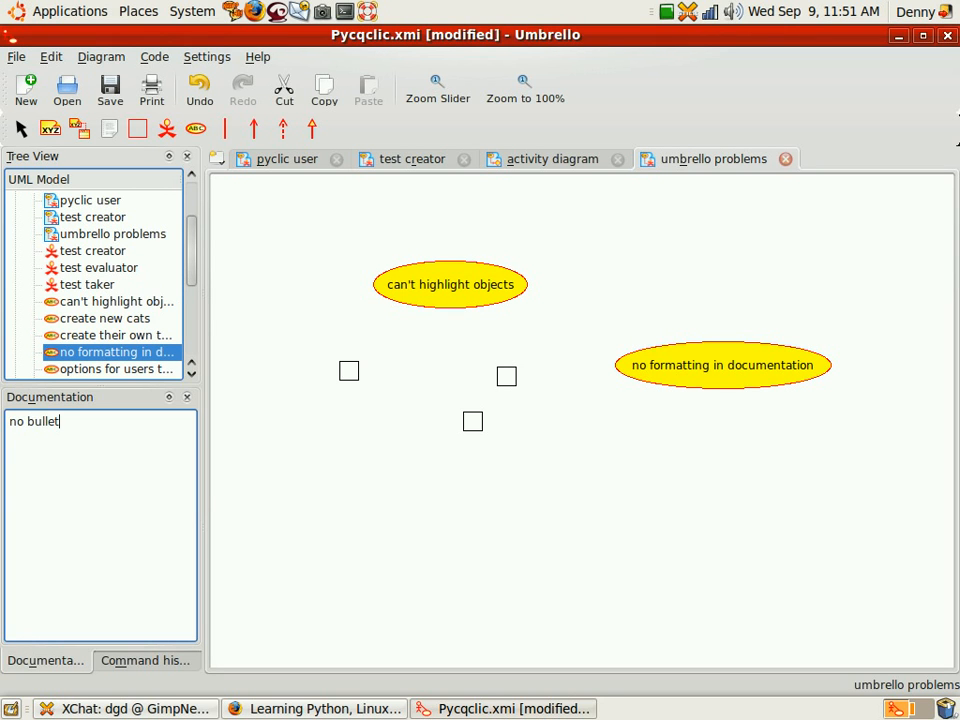
type("s etc")
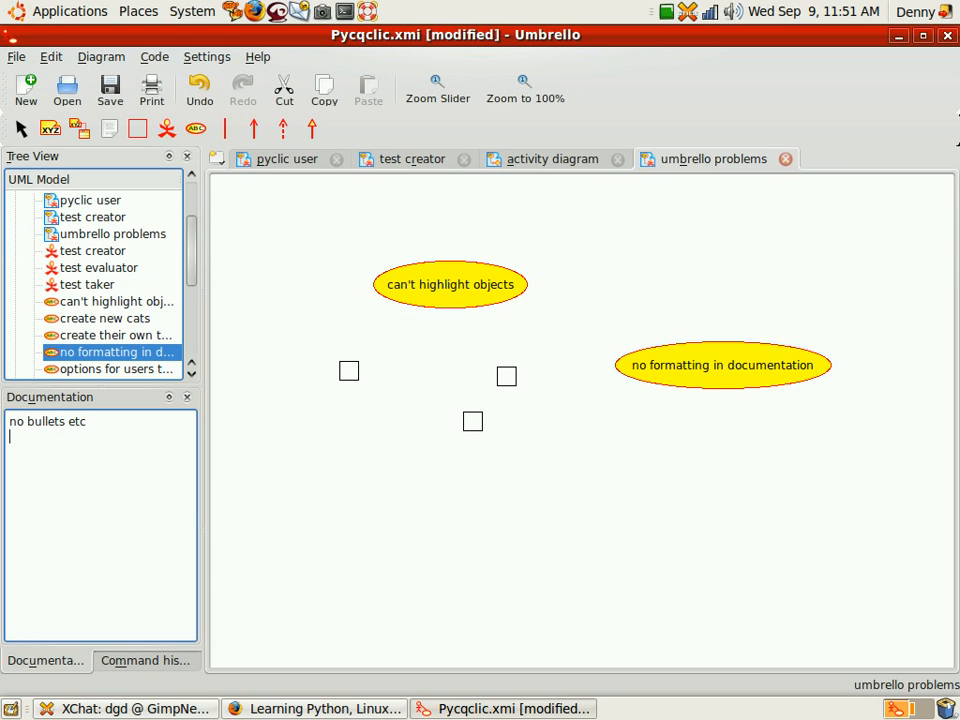
type("version")
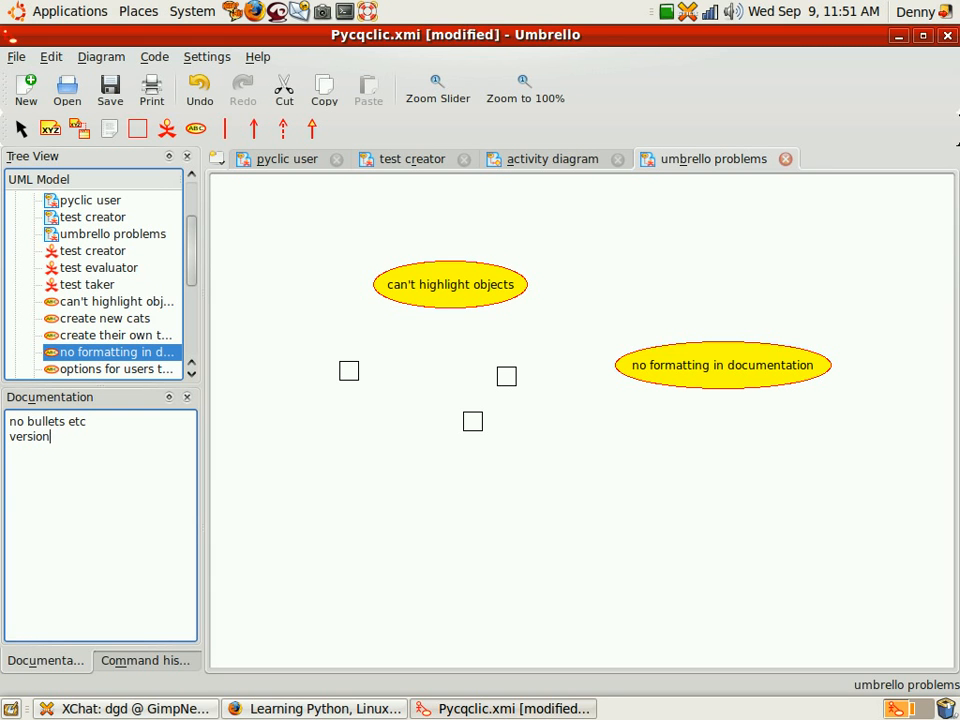
double_click(448, 284)
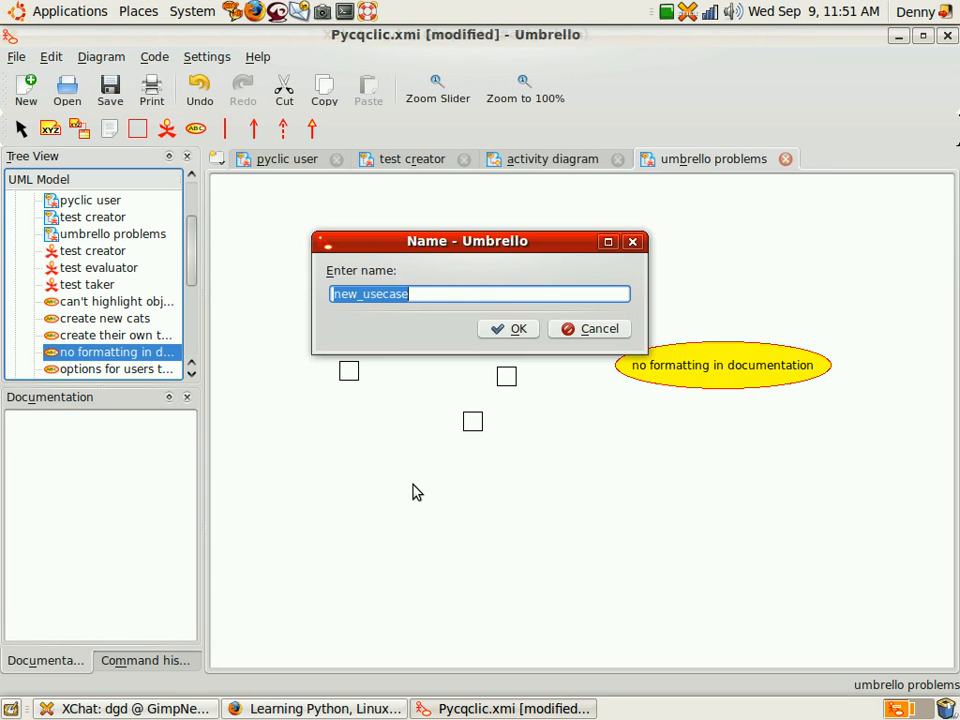
Add a use case named 'keyboard hotkeys for tool operation'.
left_click(508, 328)
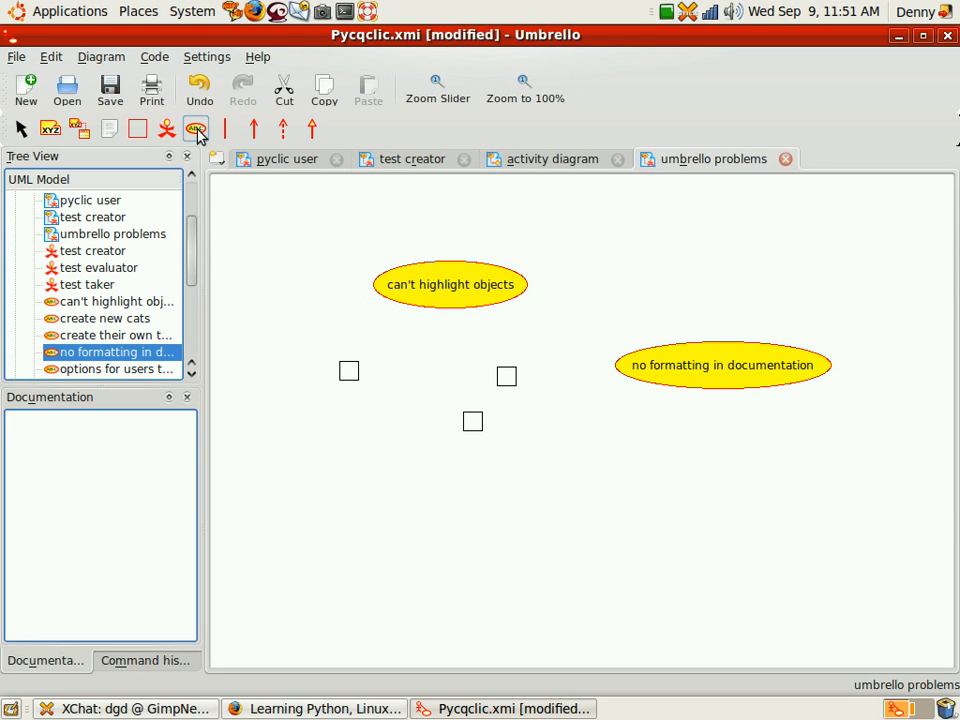
mouse_move(196, 130)
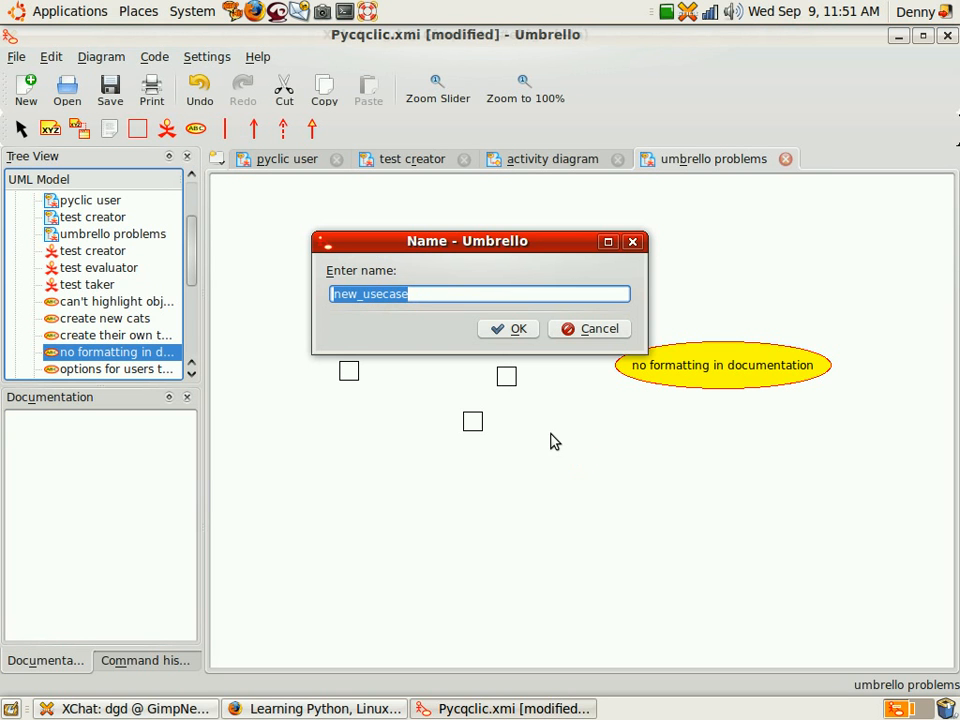
type("keyba")
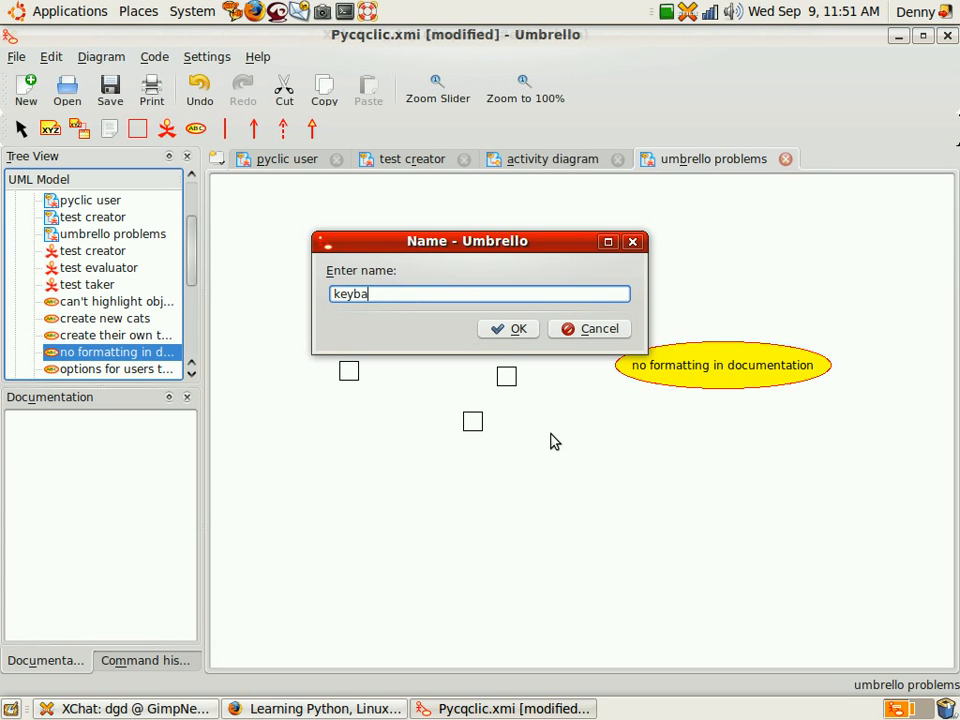
type("ra")
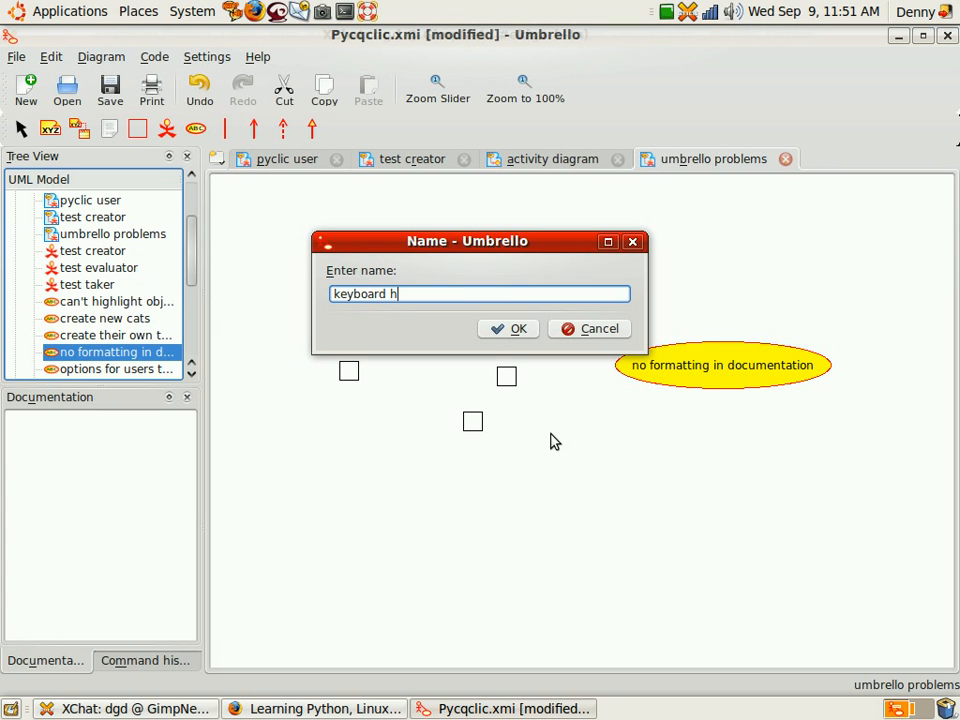
type("otkeys")
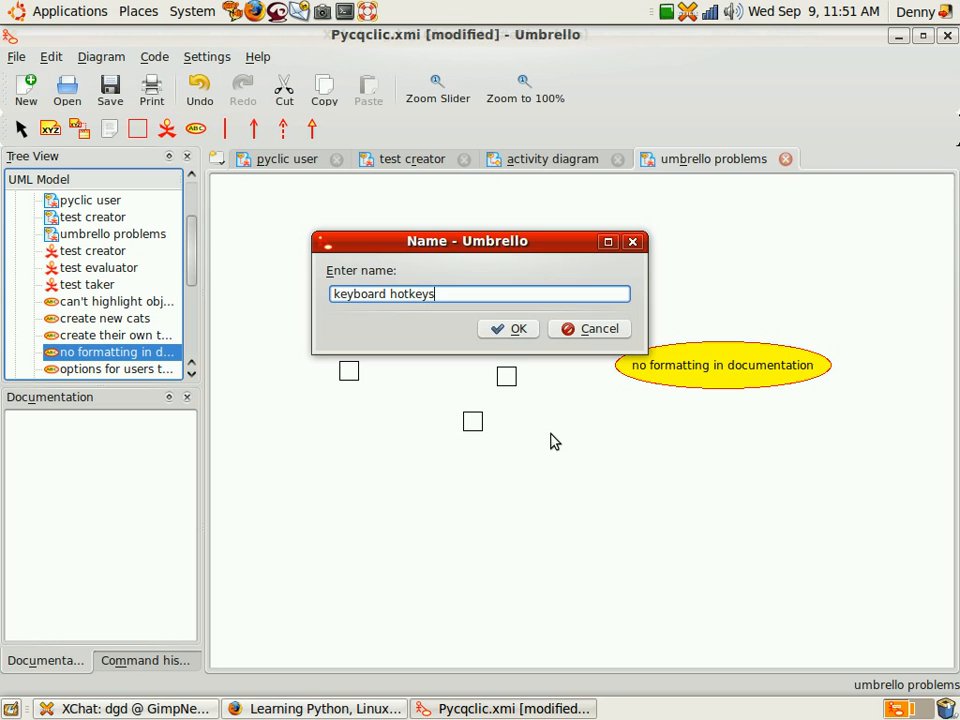
type("of")
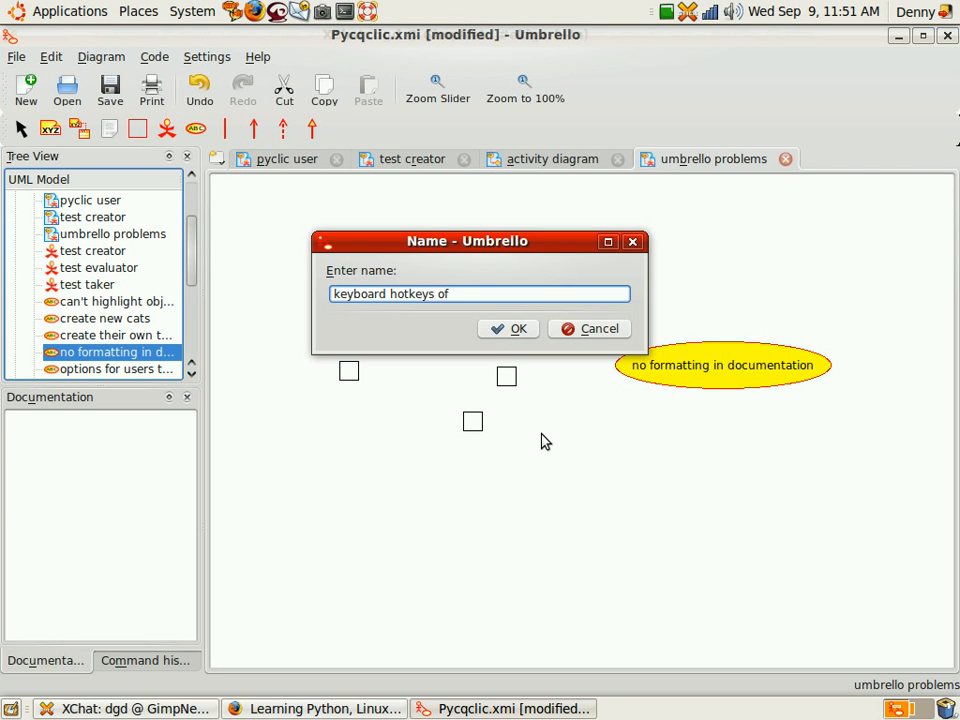
type("for")
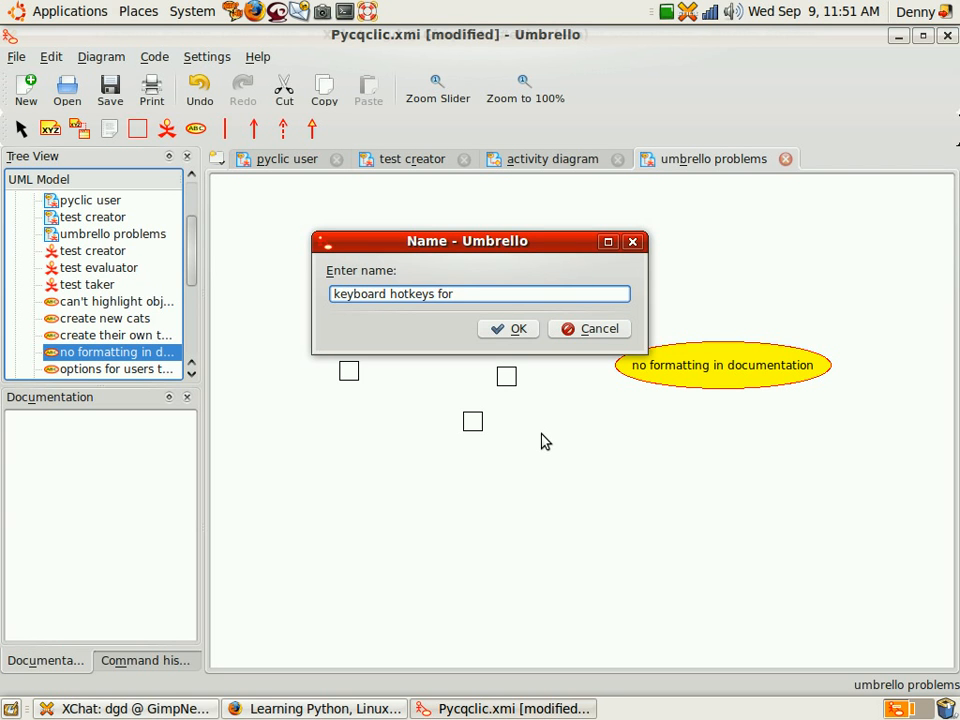
type("grpa")
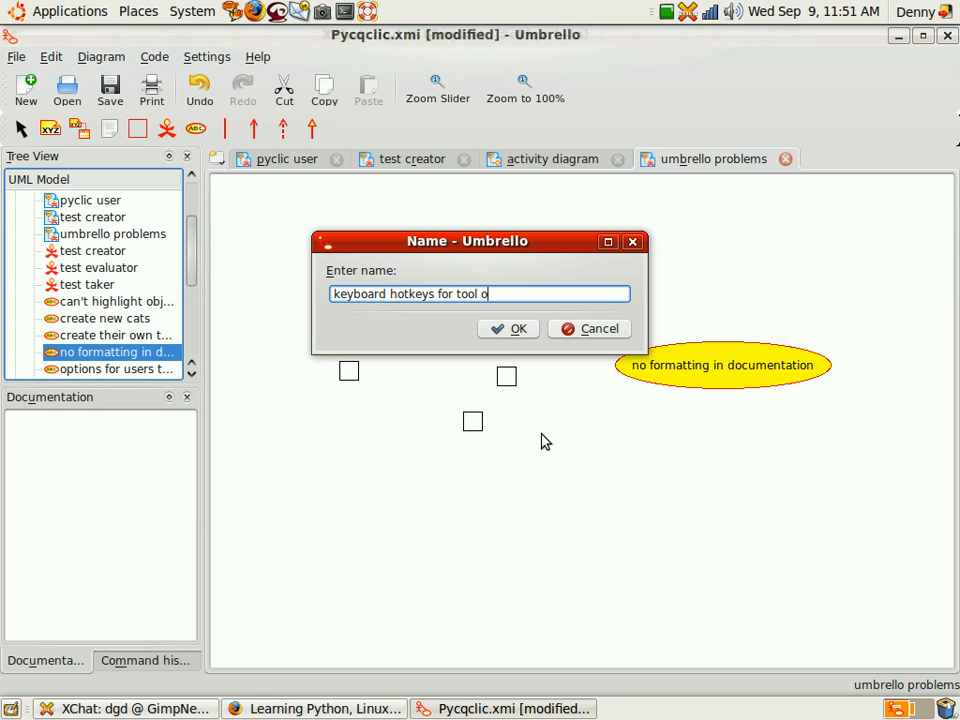
type("peration")
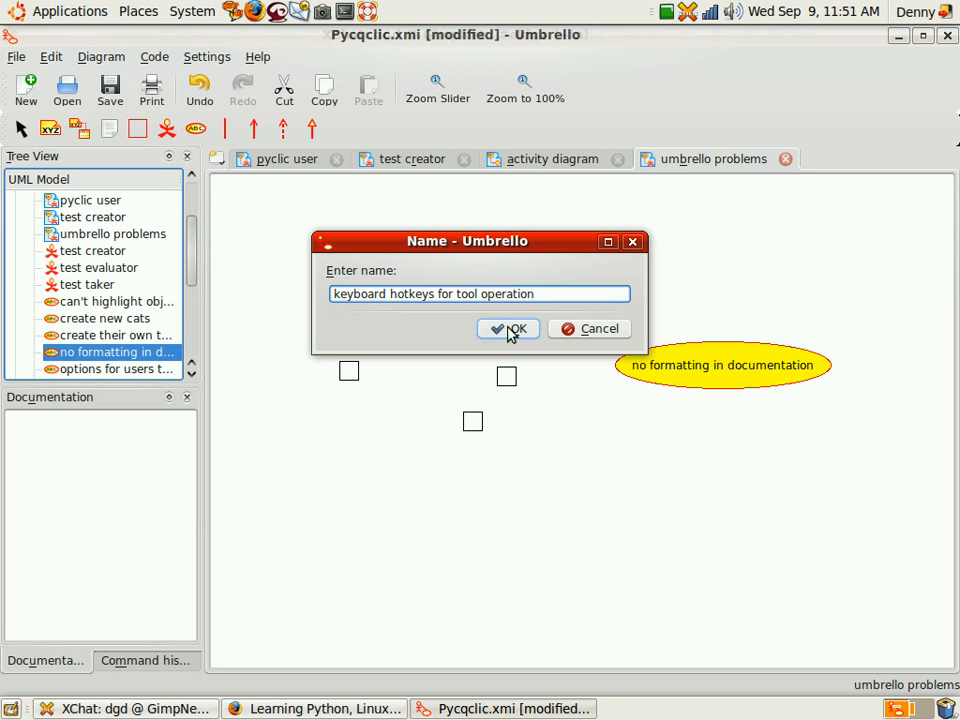
left_click(508, 328)
type("it ")
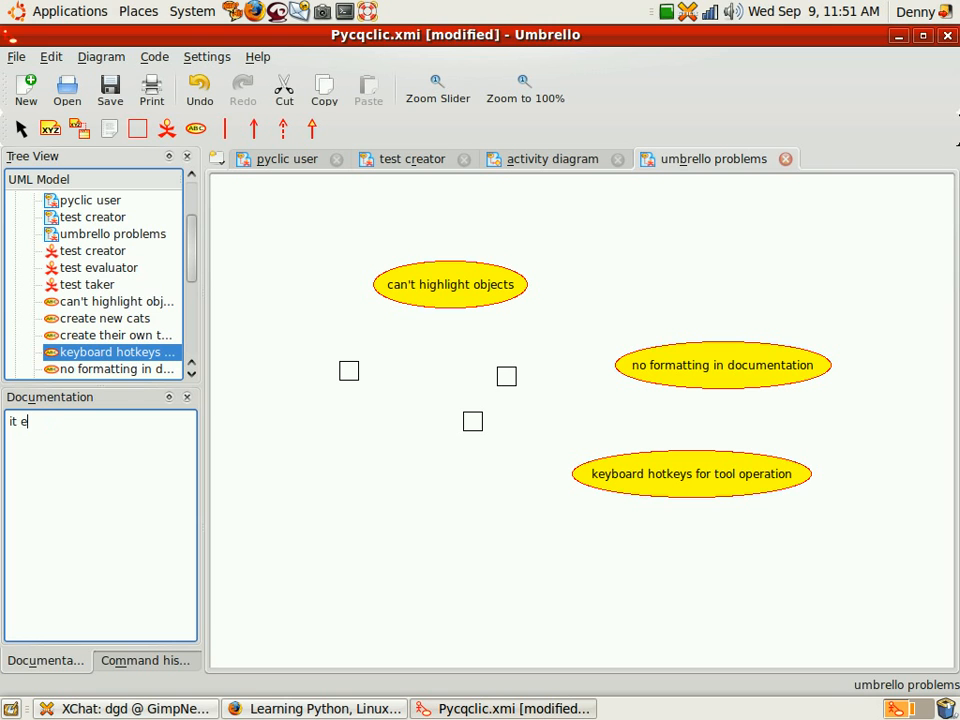
Document it as 'it feels like everything is on the mouse'.
type("eels li")
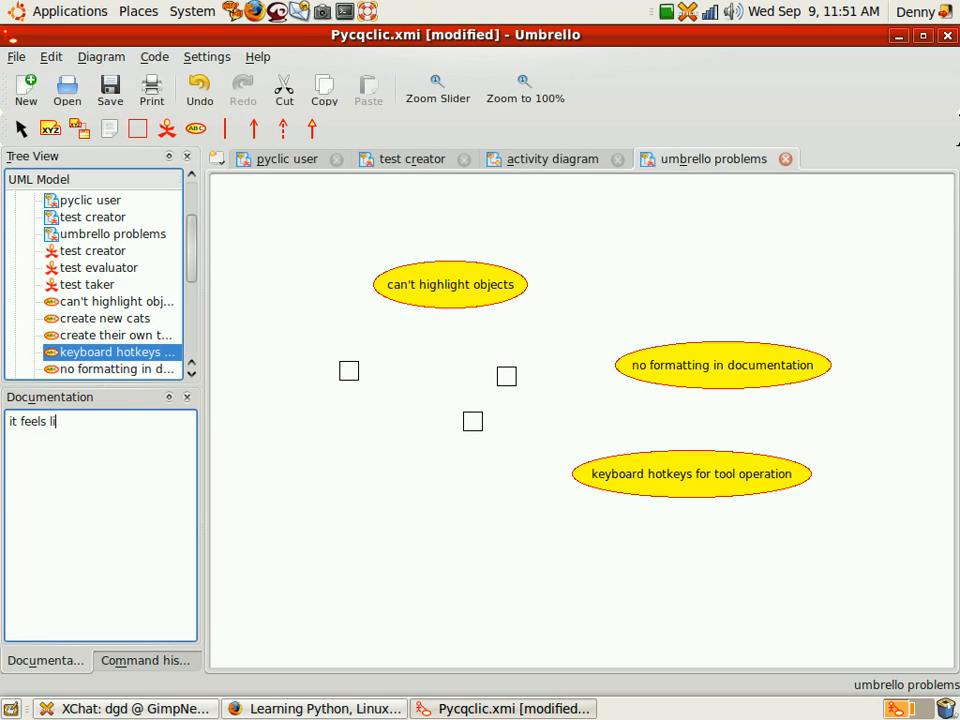
type("ke everything is on")
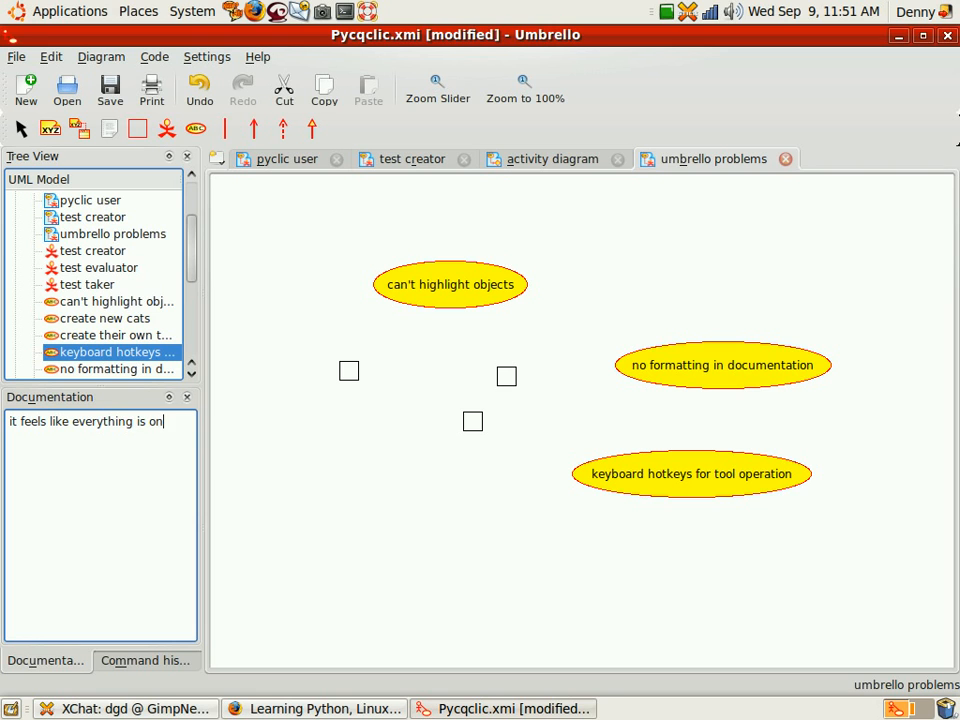
type("themouse")
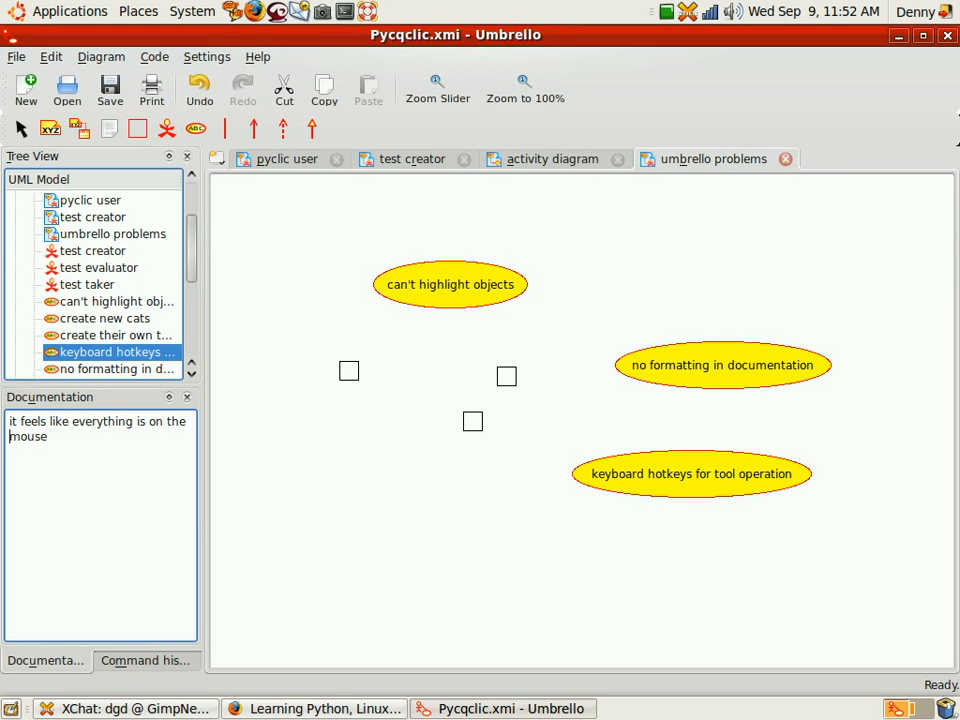
right_click(712, 160)
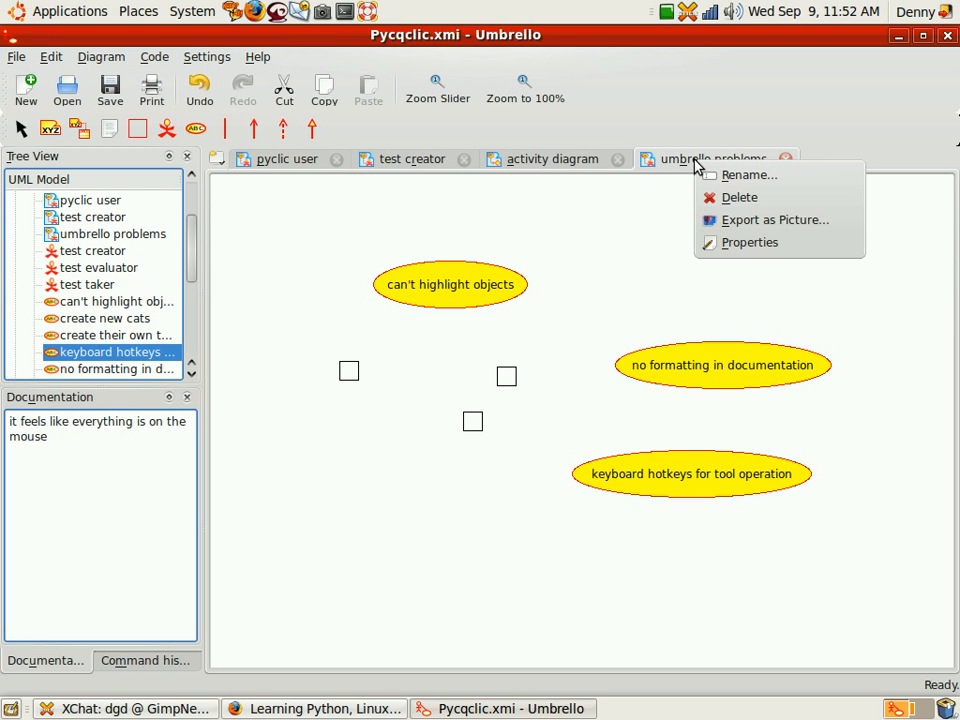
mouse_move(652, 218)
type("pu")
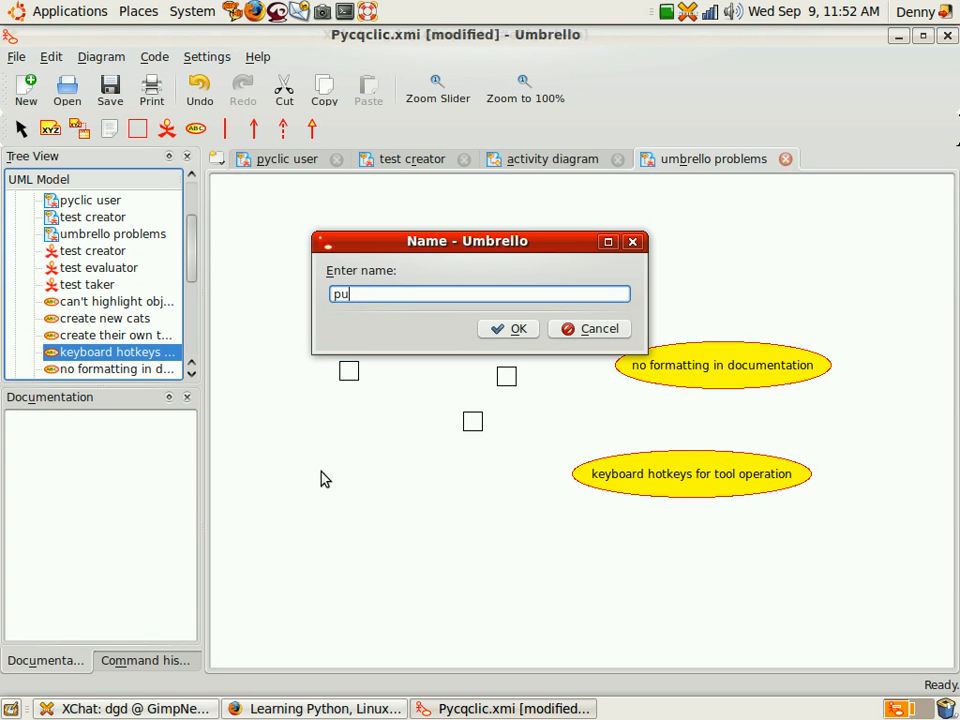
Add the use case 'pull a diagram off and use in anothe xmi file?' and move it slightly left.
type("ll o")
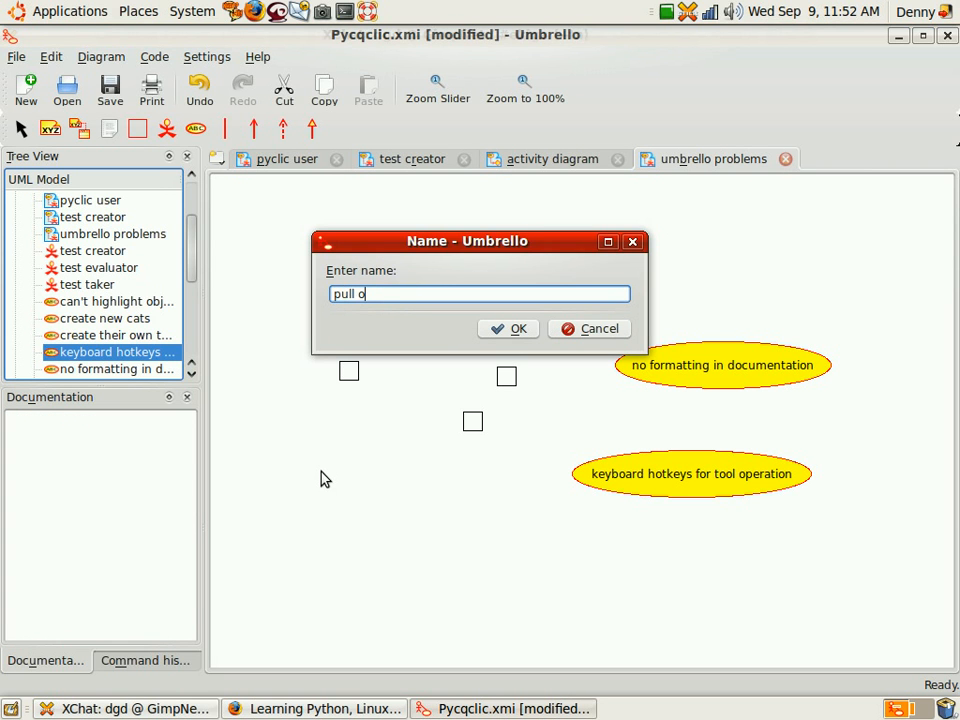
type("a dig")
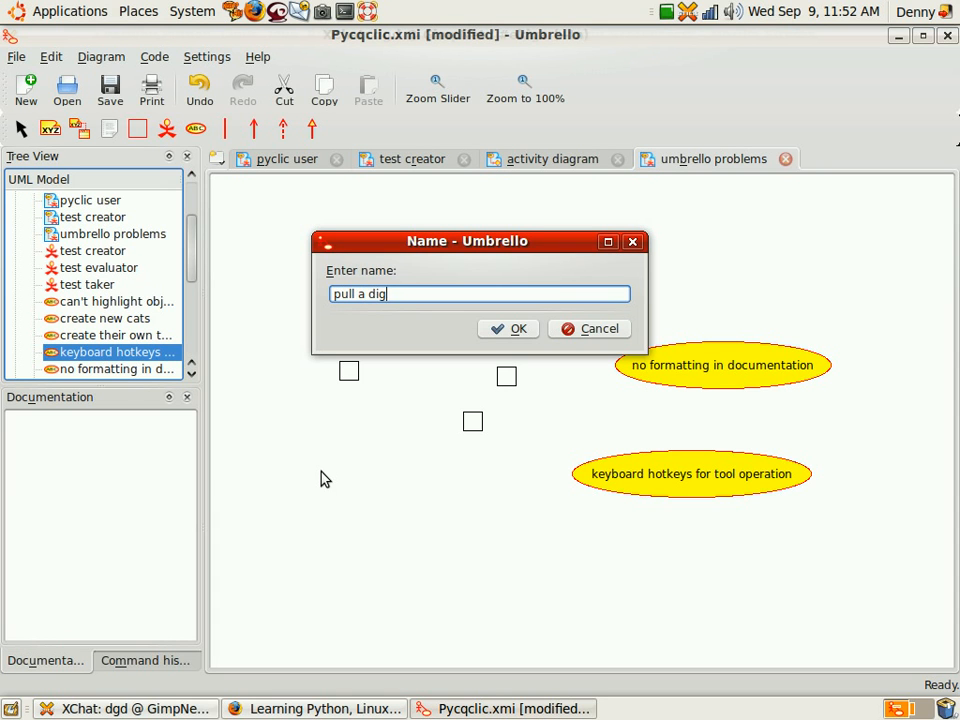
type("ram")
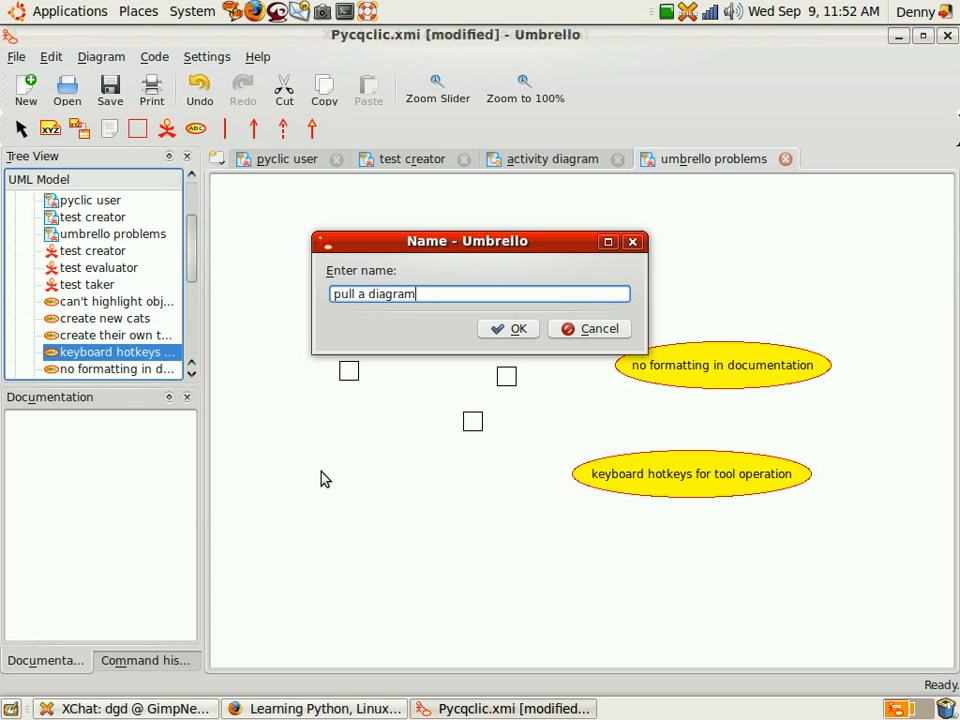
type("off and")
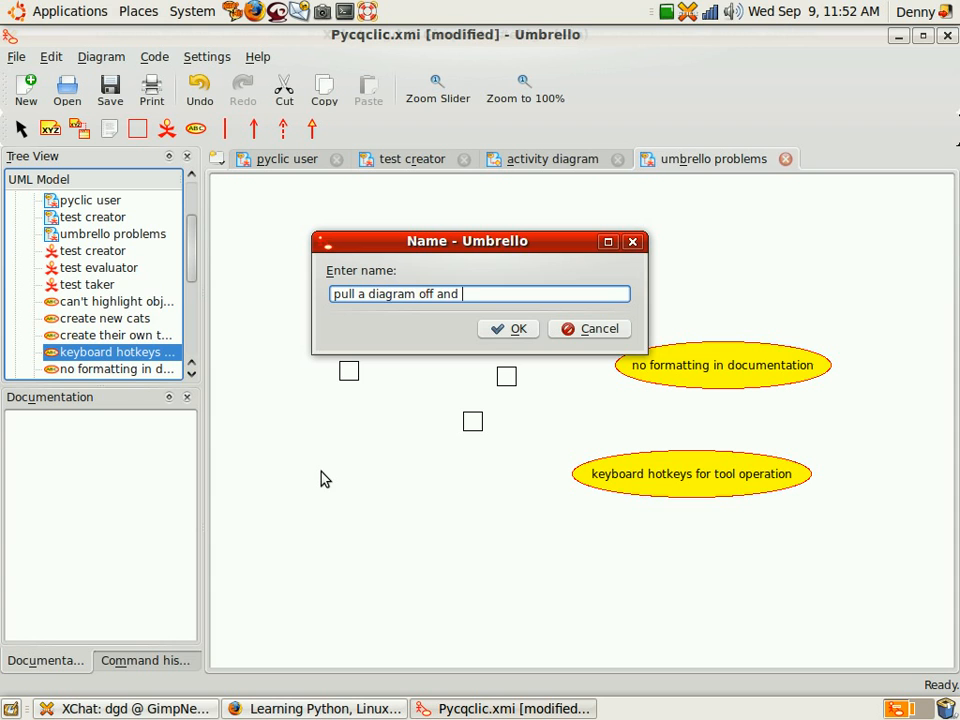
type("use in")
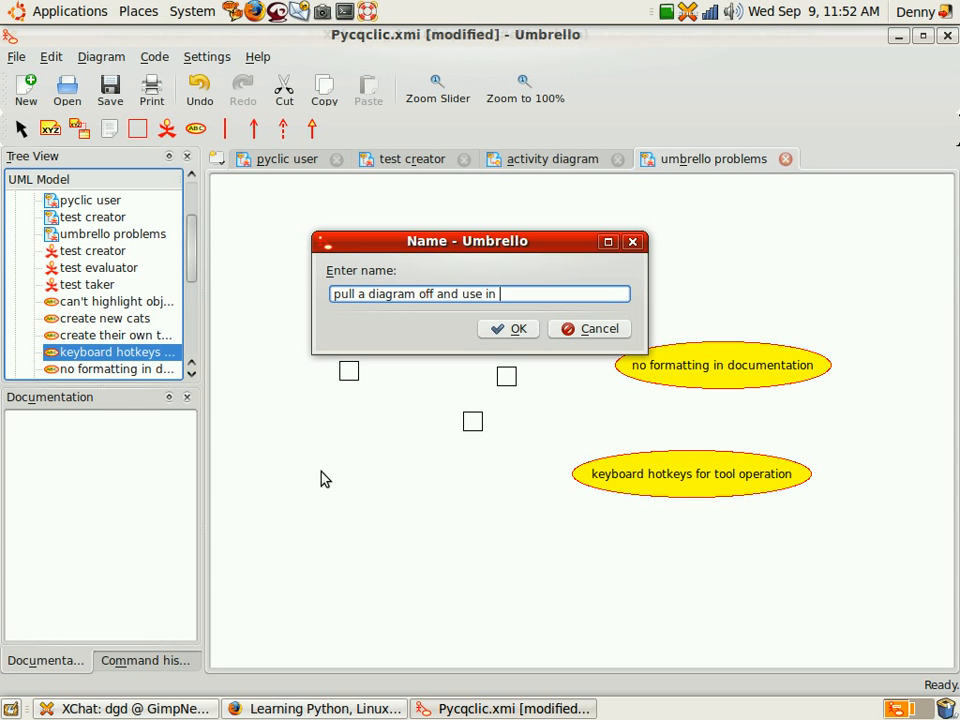
type("anoh")
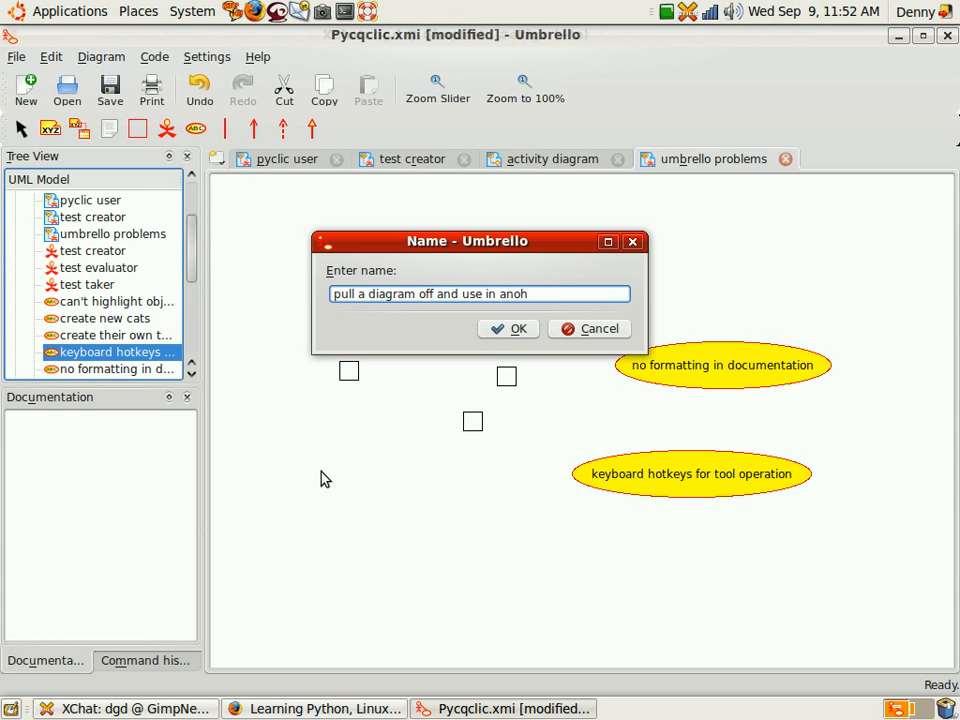
type("ther xmi")
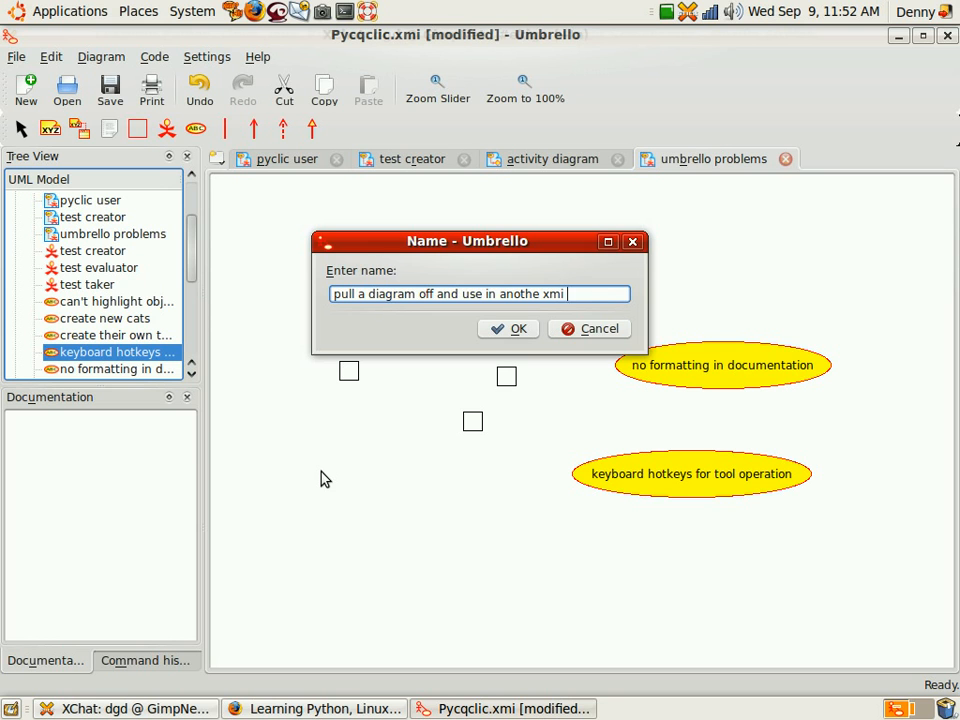
left_click(508, 328)
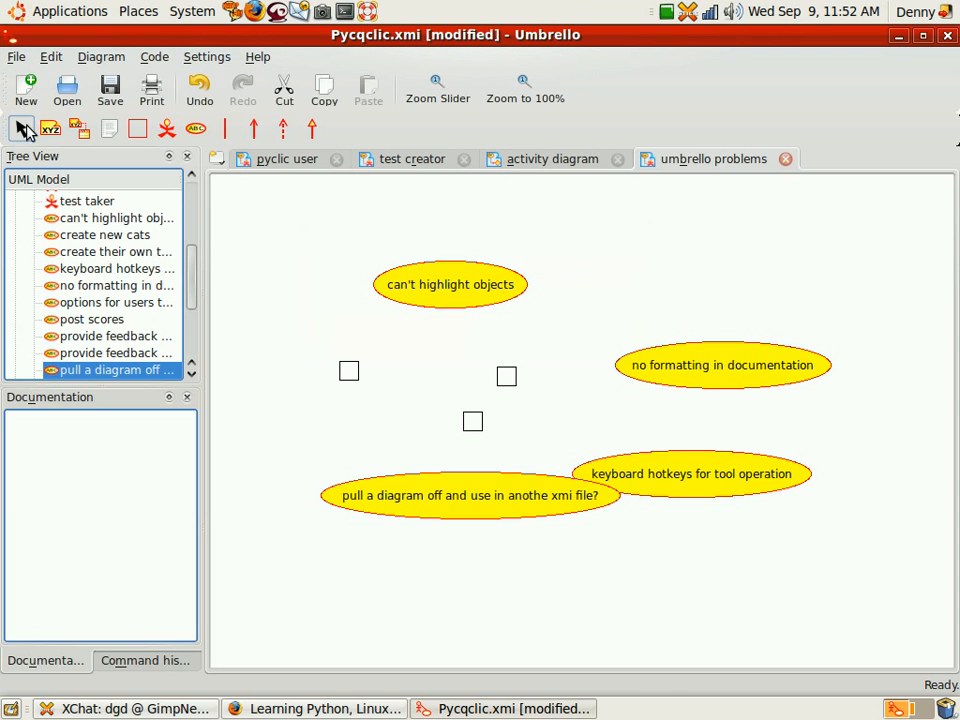
left_click_drag(460, 496, 420, 534)
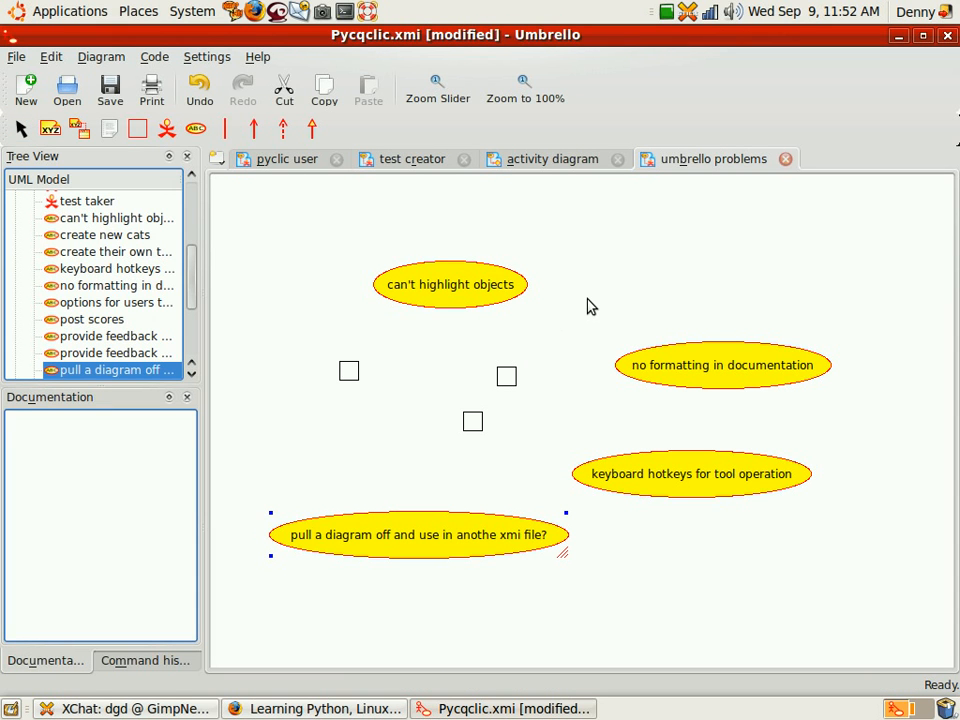
mouse_move(660, 268)
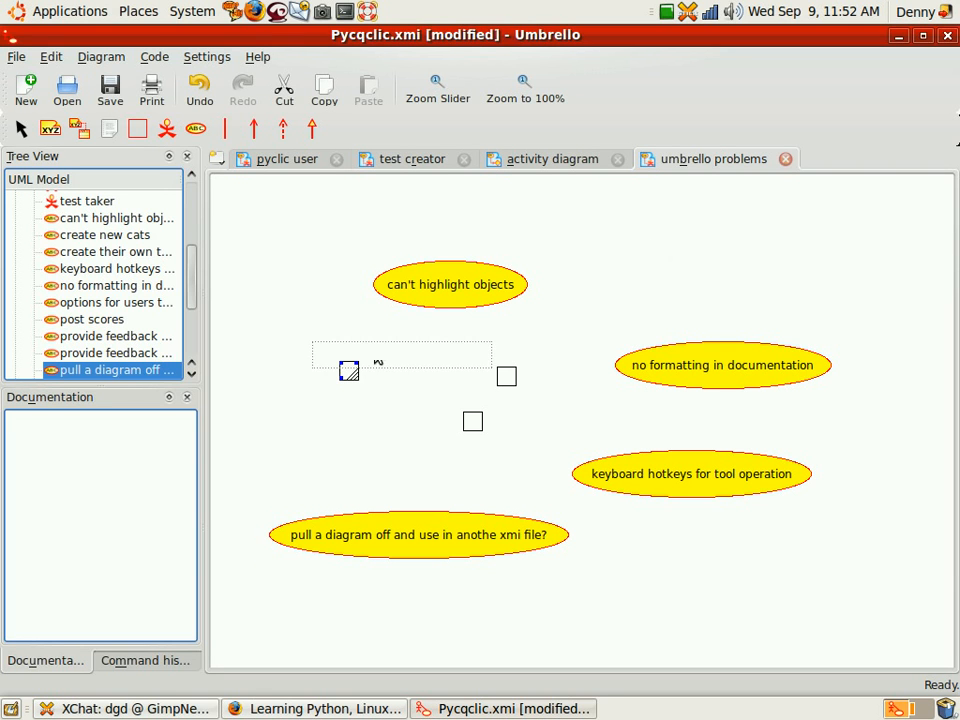
Delete the three stray empty boxes, leaving only the use cases.
right_click(506, 376)
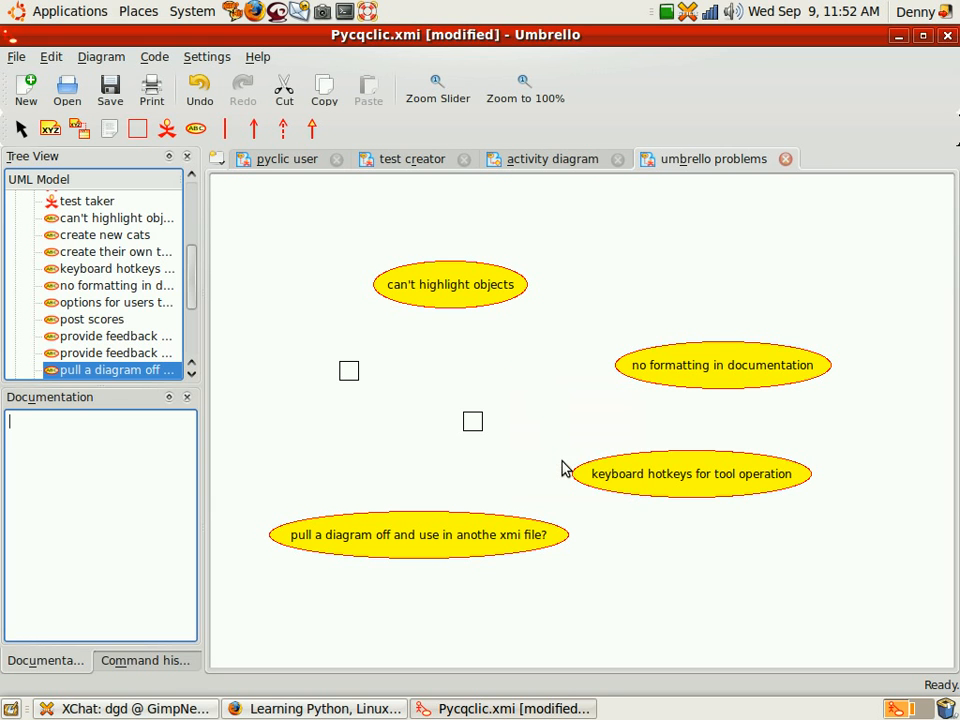
right_click(472, 420)
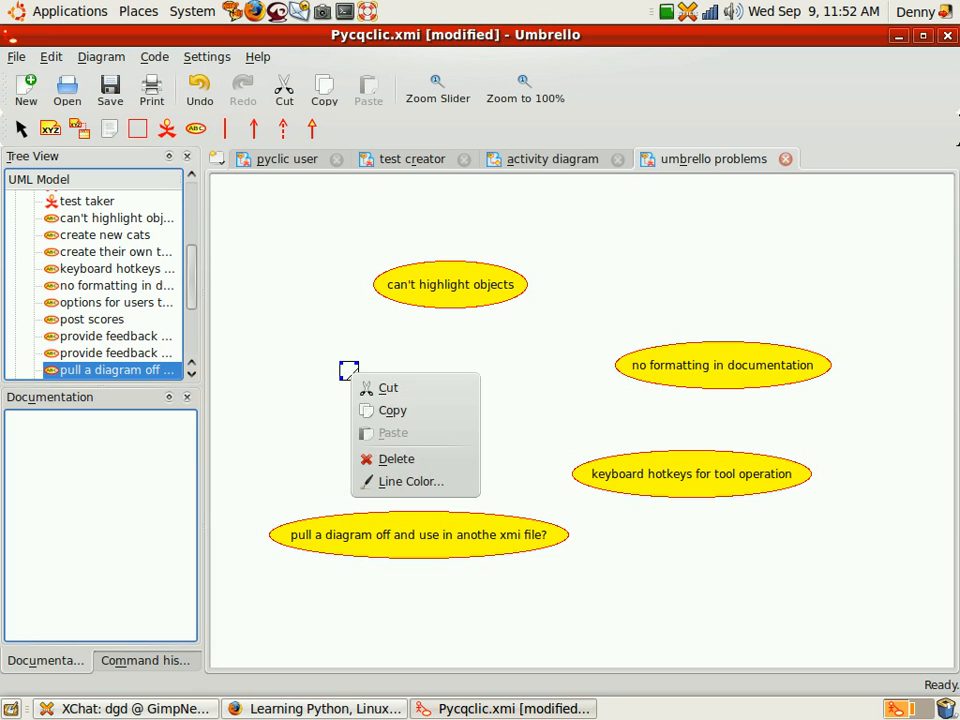
left_click(450, 284)
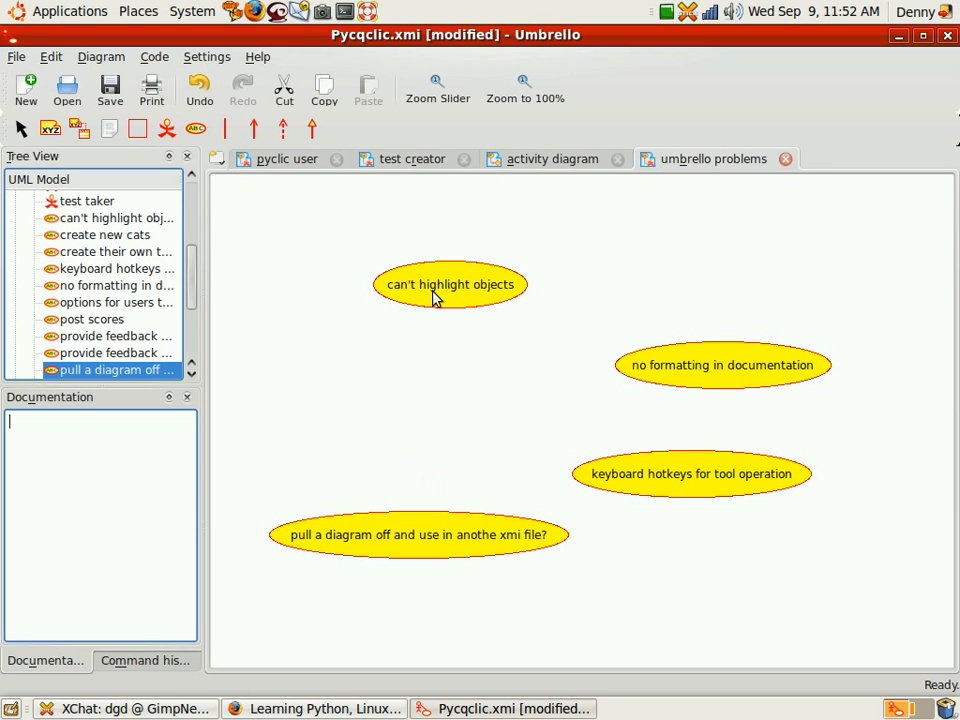
left_click(450, 284)
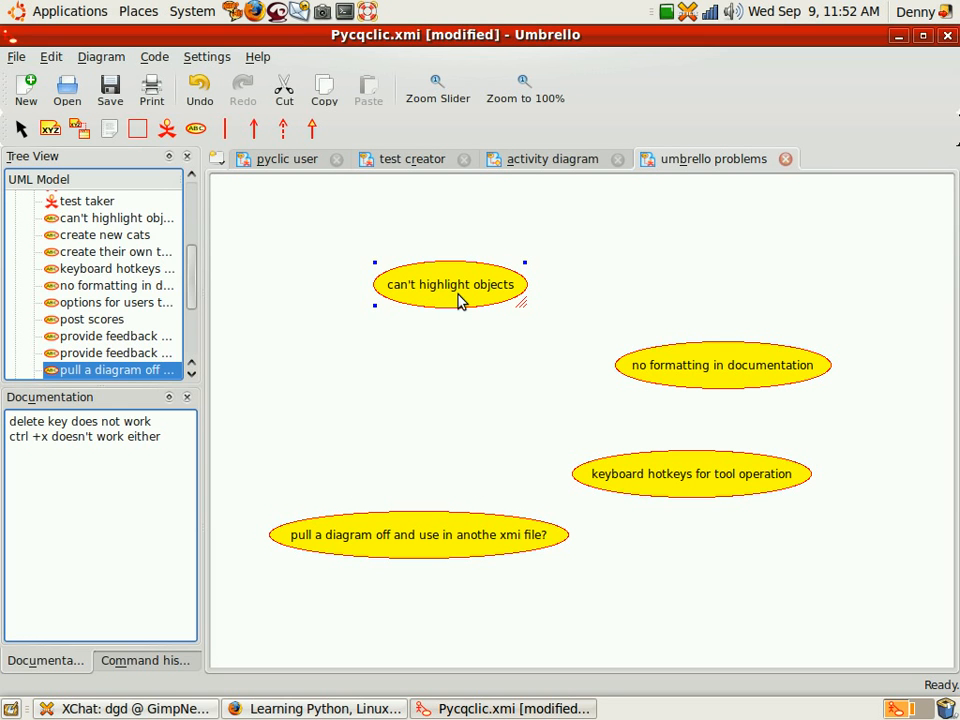
mouse_move(460, 292)
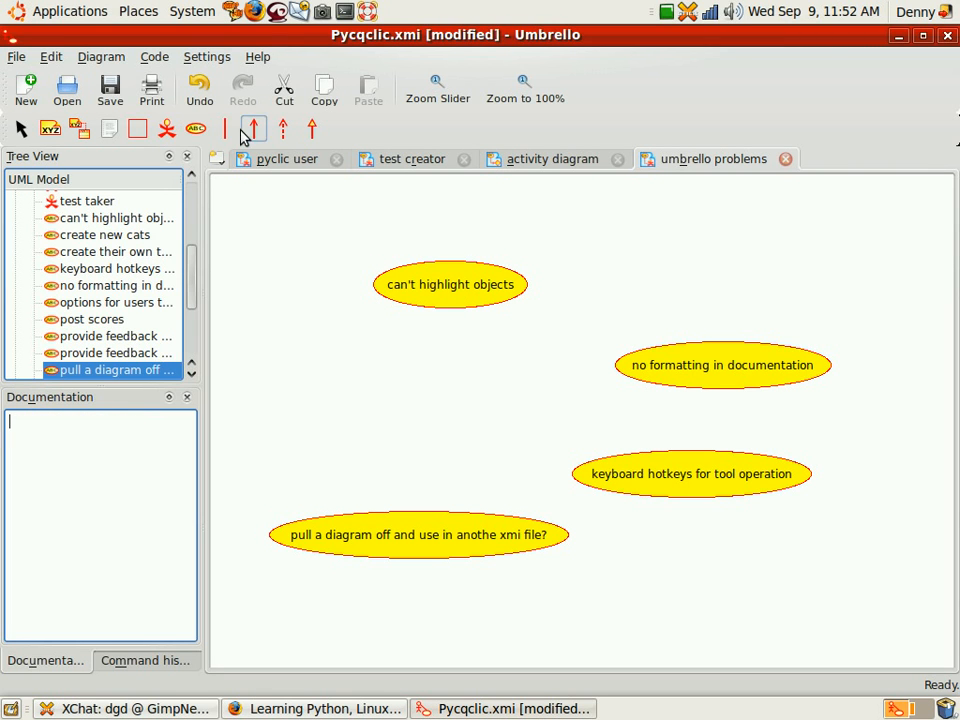
mouse_move(372, 396)
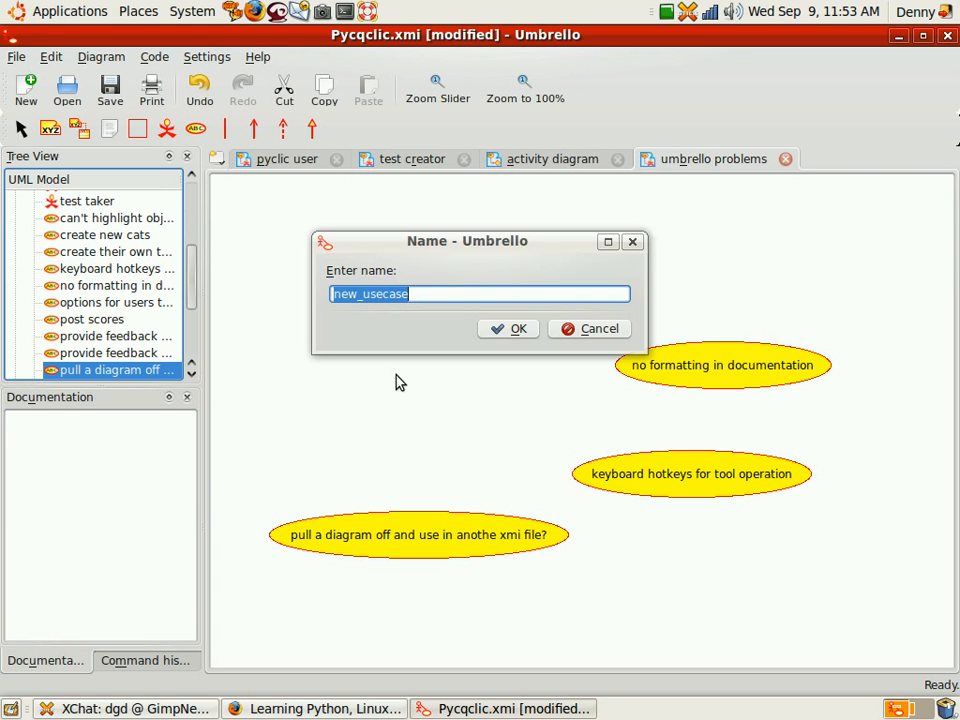
Add a use case named 'UI bummers' at the centre of the diagram.
type("UI bummer")
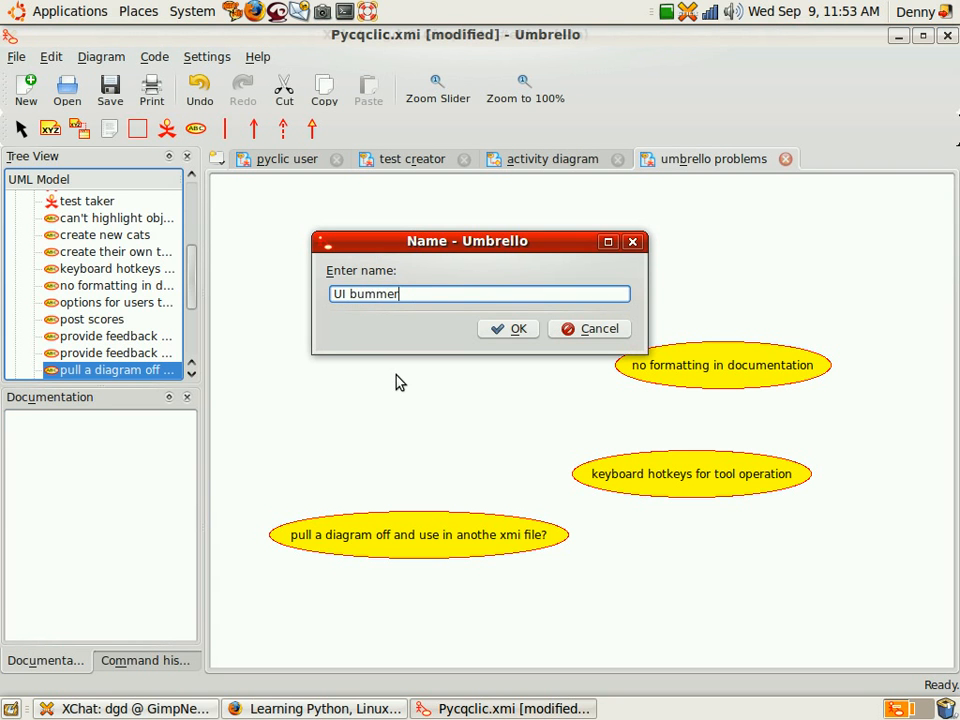
left_click(508, 328)
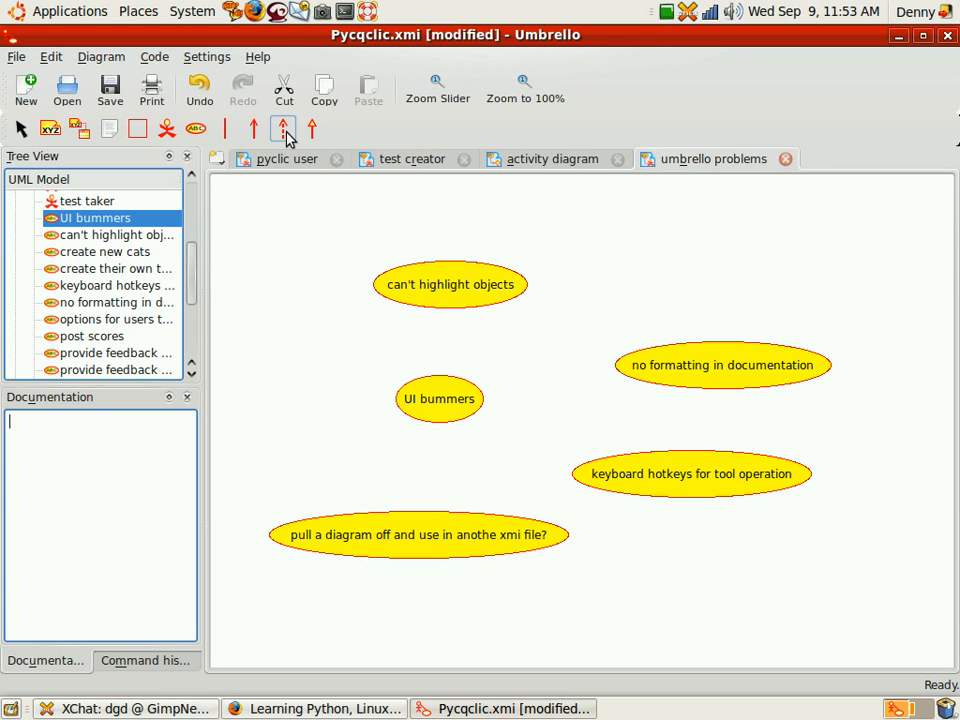
mouse_move(196, 130)
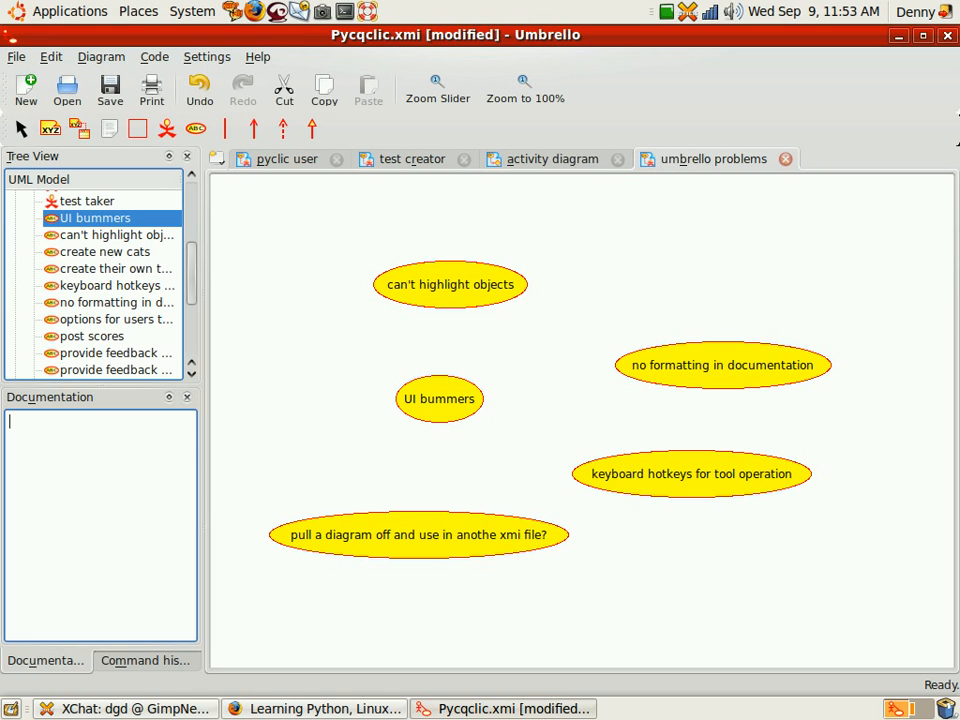
mouse_move(456, 424)
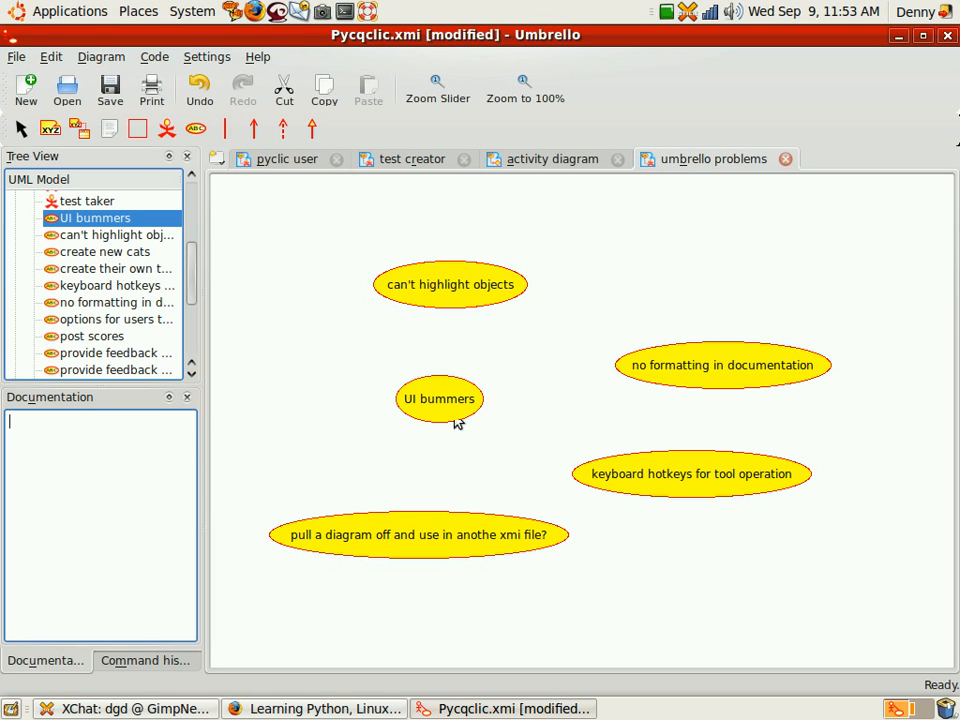
left_click(438, 398)
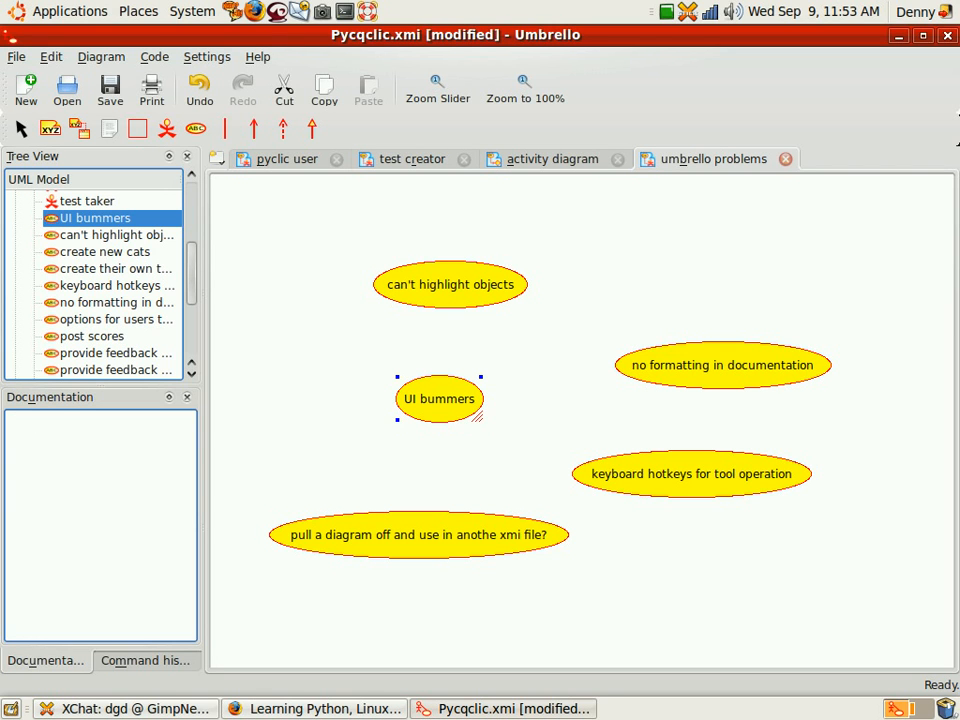
Review the notes of 'can't highlight objects' and return to UI bummers.
left_click(450, 284)
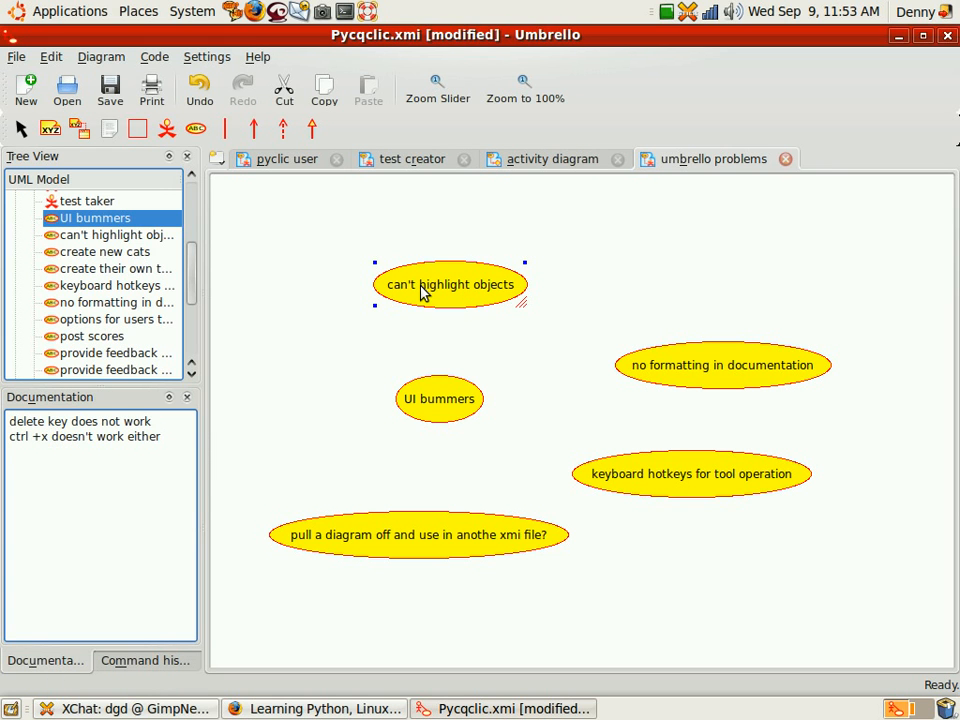
right_click(450, 284)
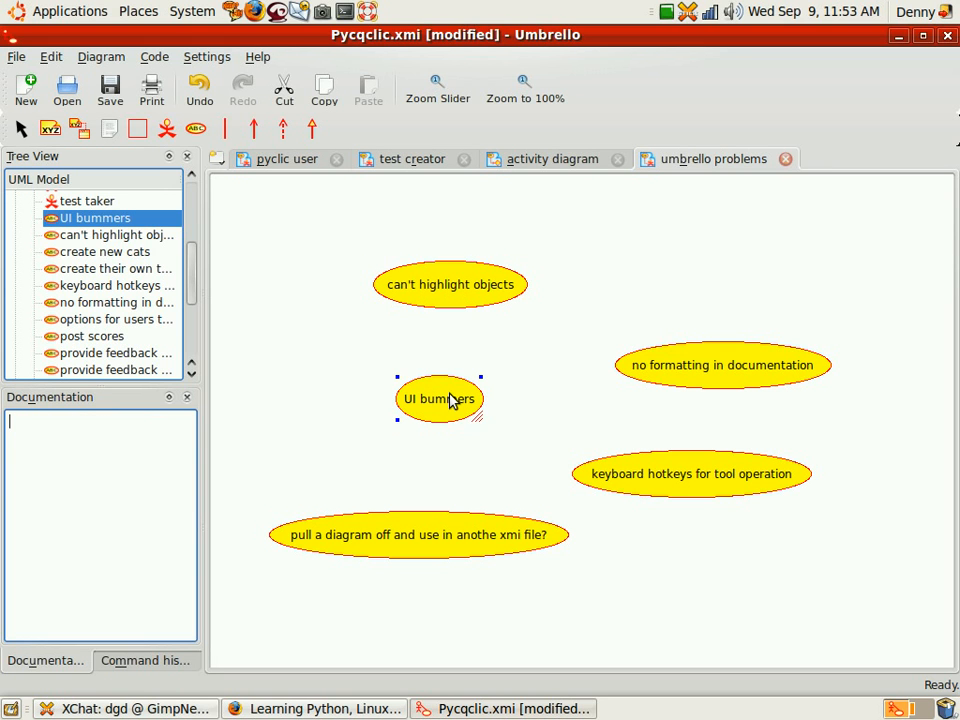
right_click(440, 400)
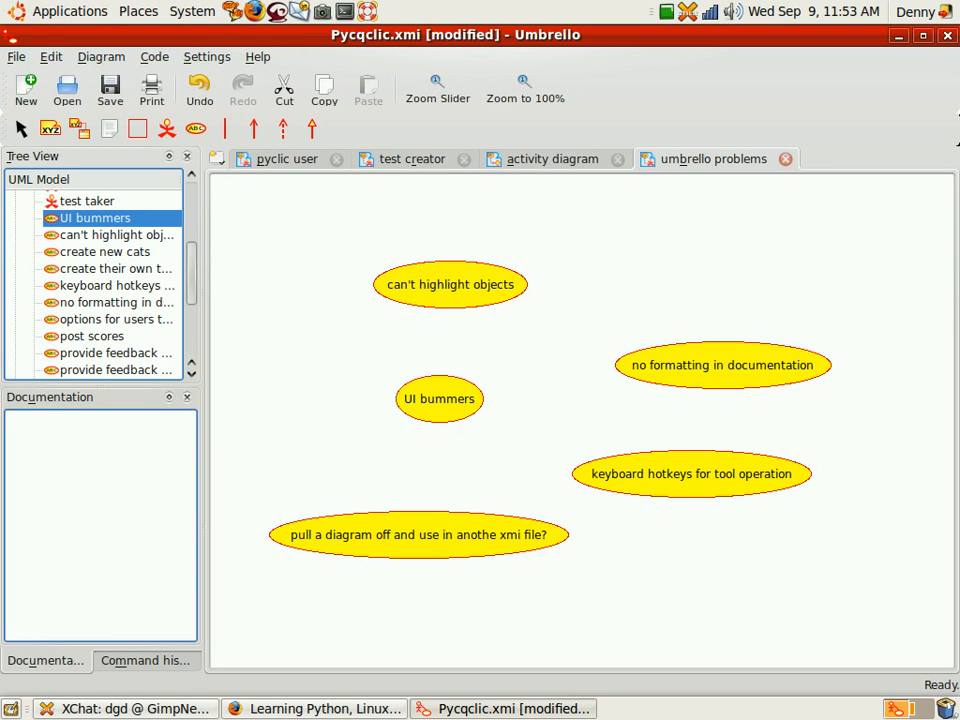
Document UI bummers with 'right click to edit is a bummer'.
left_click(438, 398)
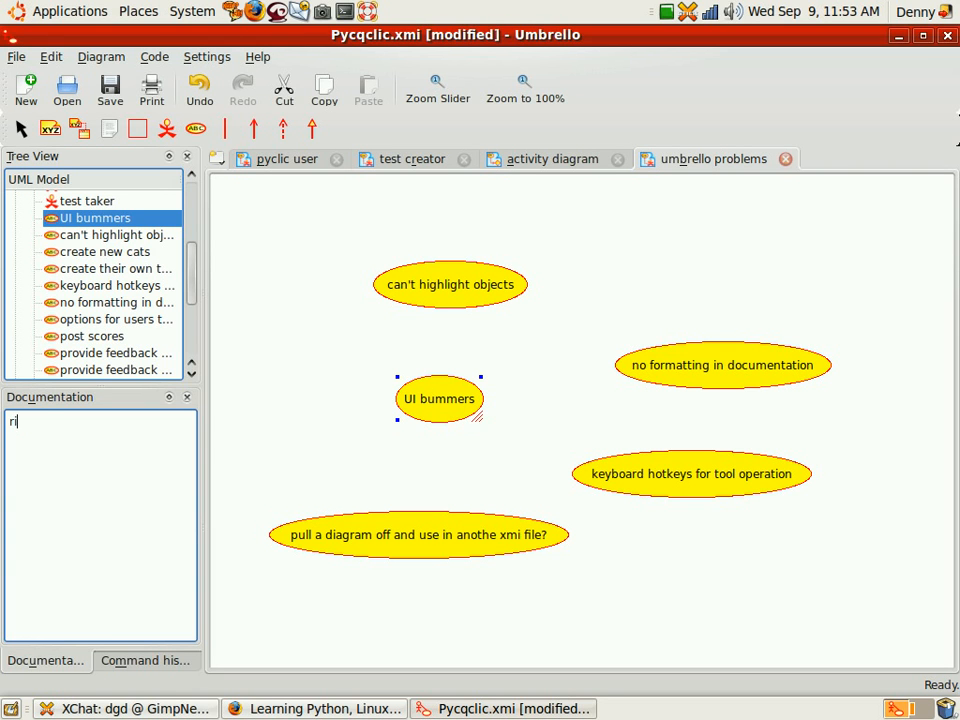
type("ght click")
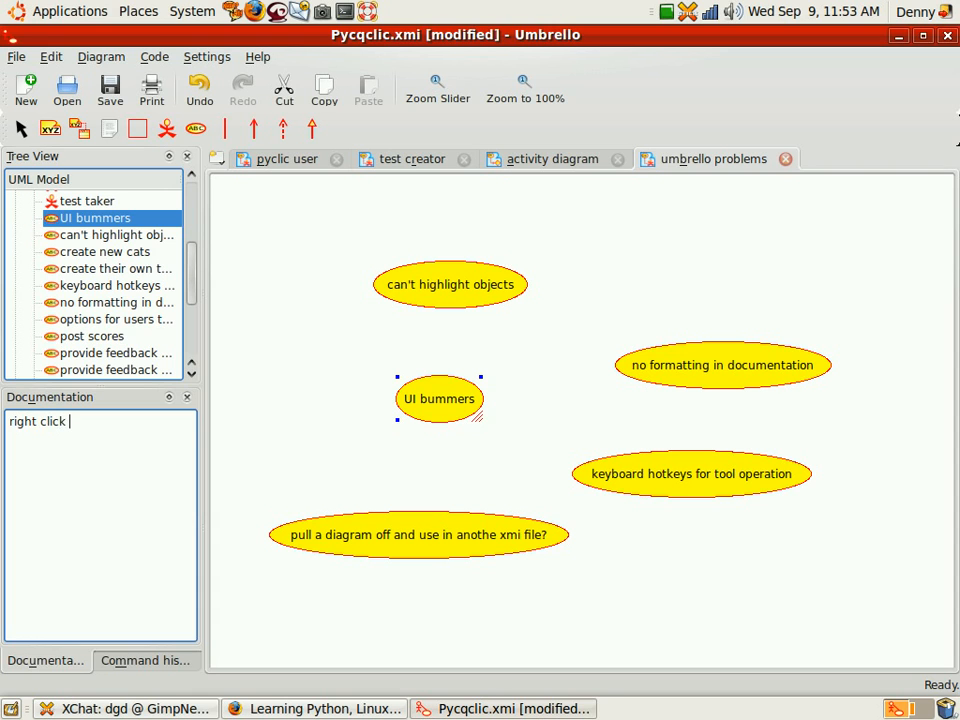
type("to edit is a")
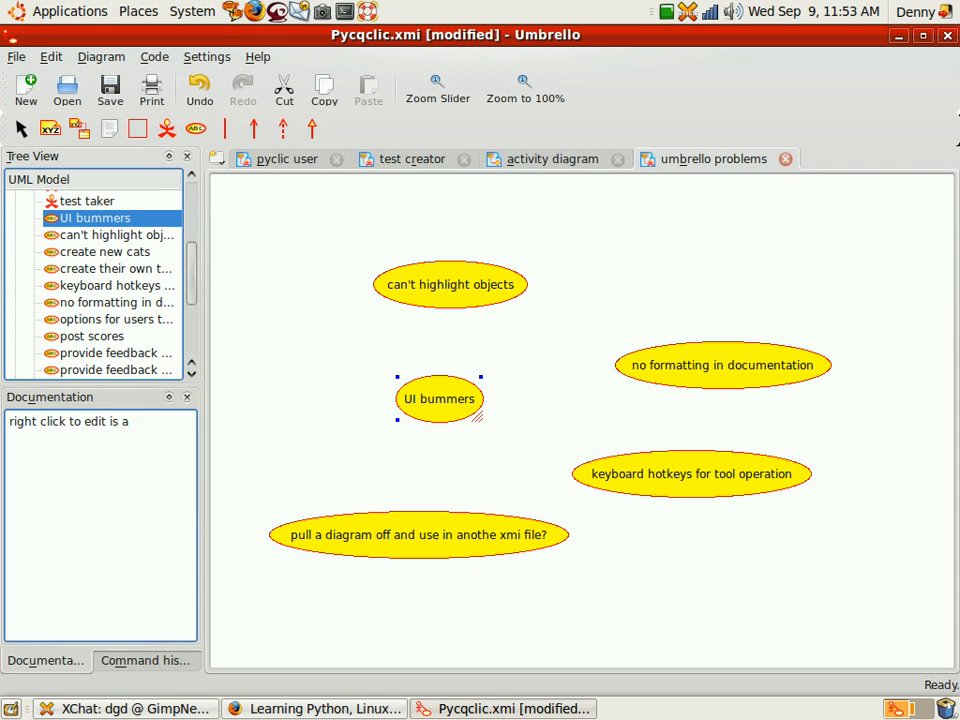
type("bummer")
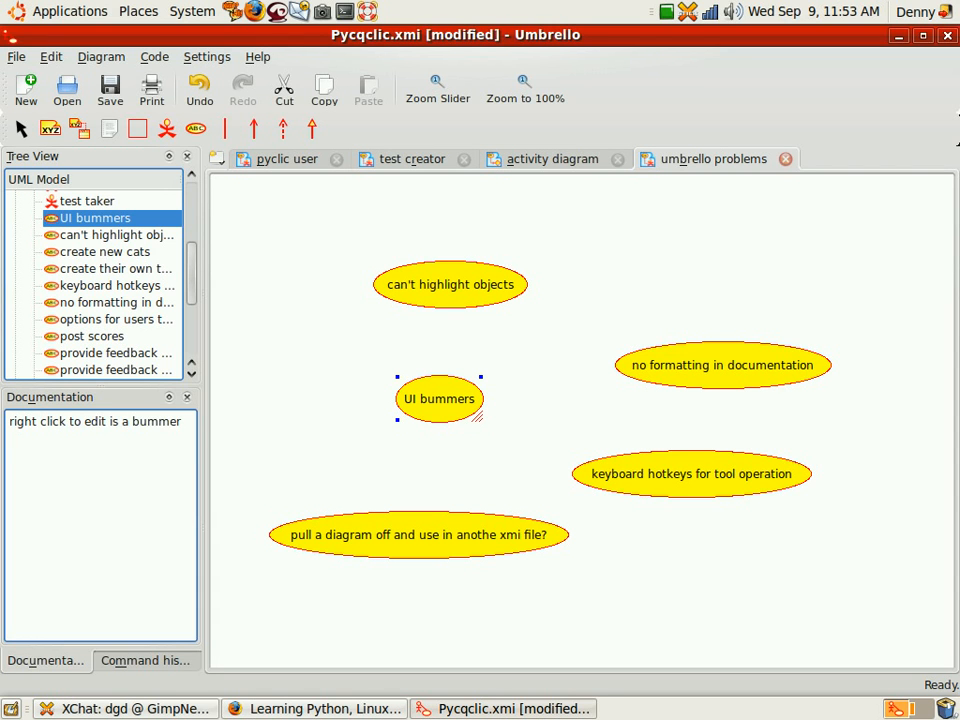
Copy the delete key and ctrl+x notes from 'can't highlight objects' into UI bummers.
left_click(450, 284)
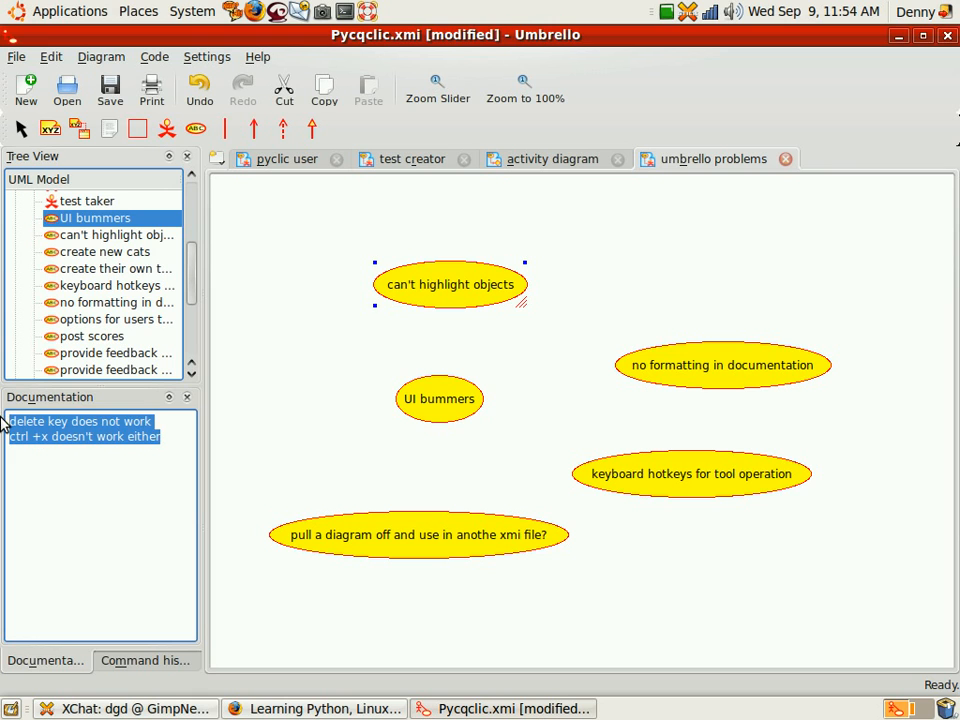
left_click(438, 400)
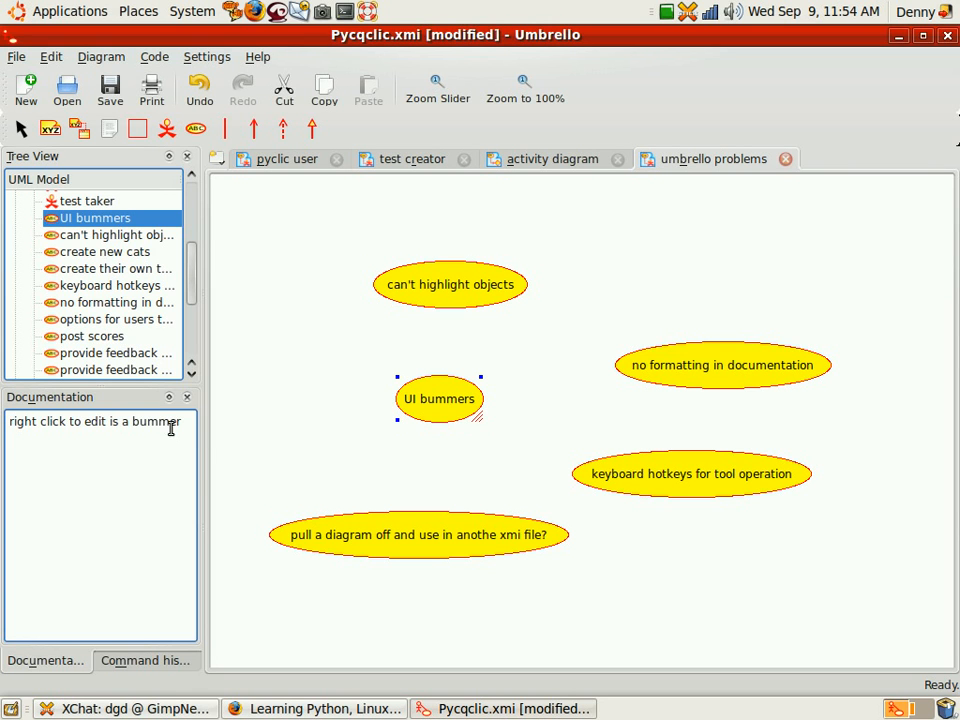
type("delete key does not work")
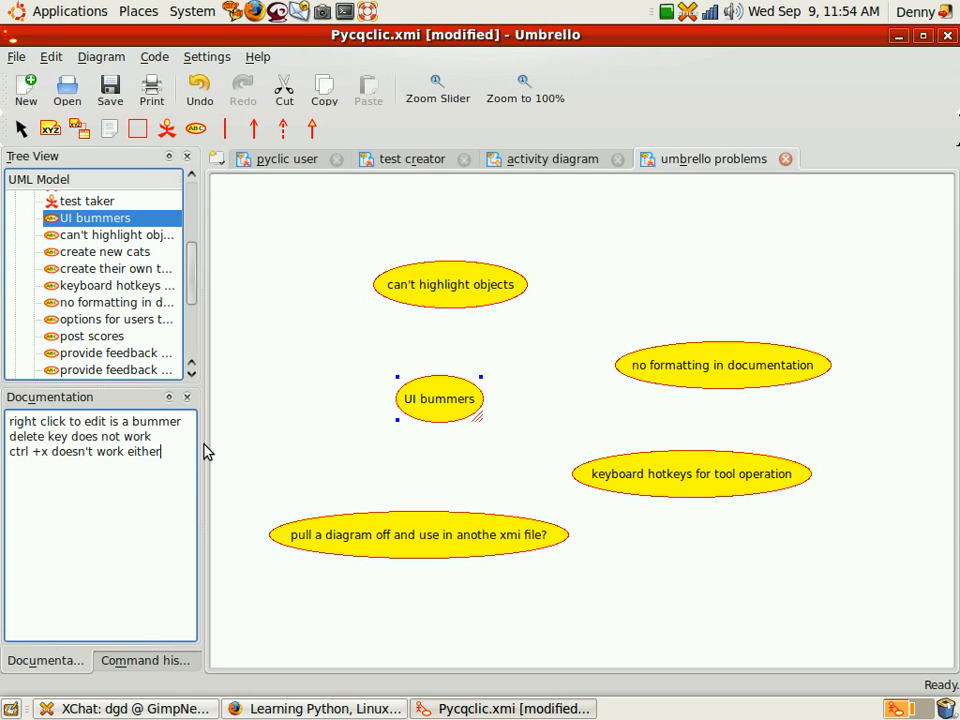